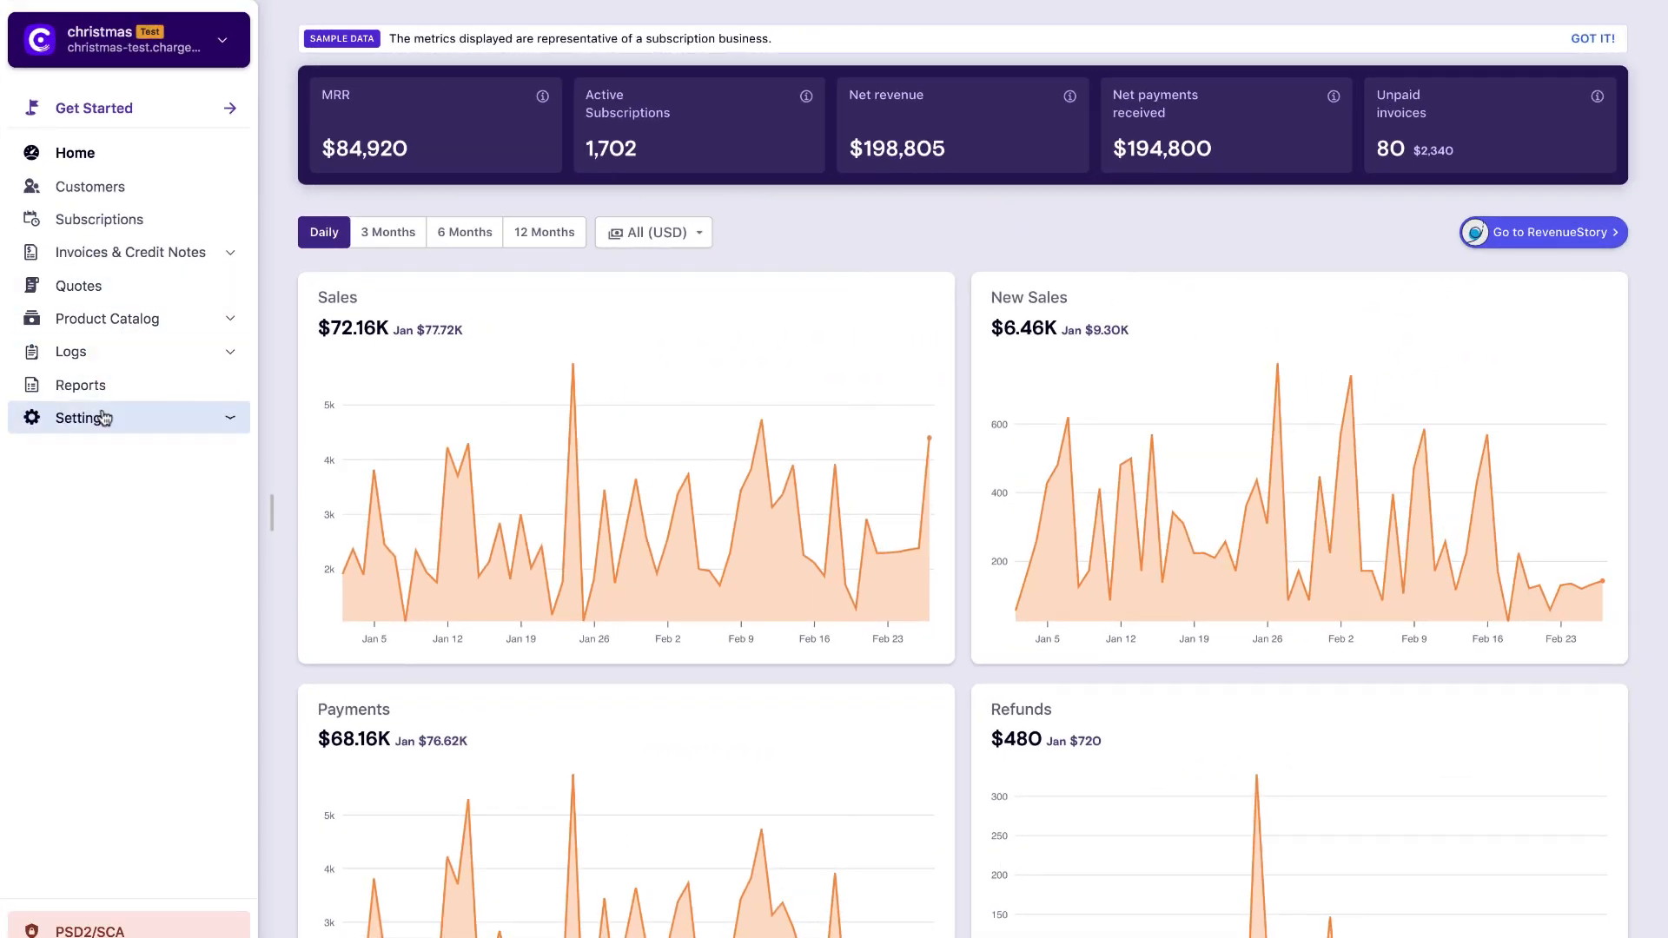
Enable 'Accounting Fields for integration' in Chargebee's Configure Chargebee settings
left_click(81, 417)
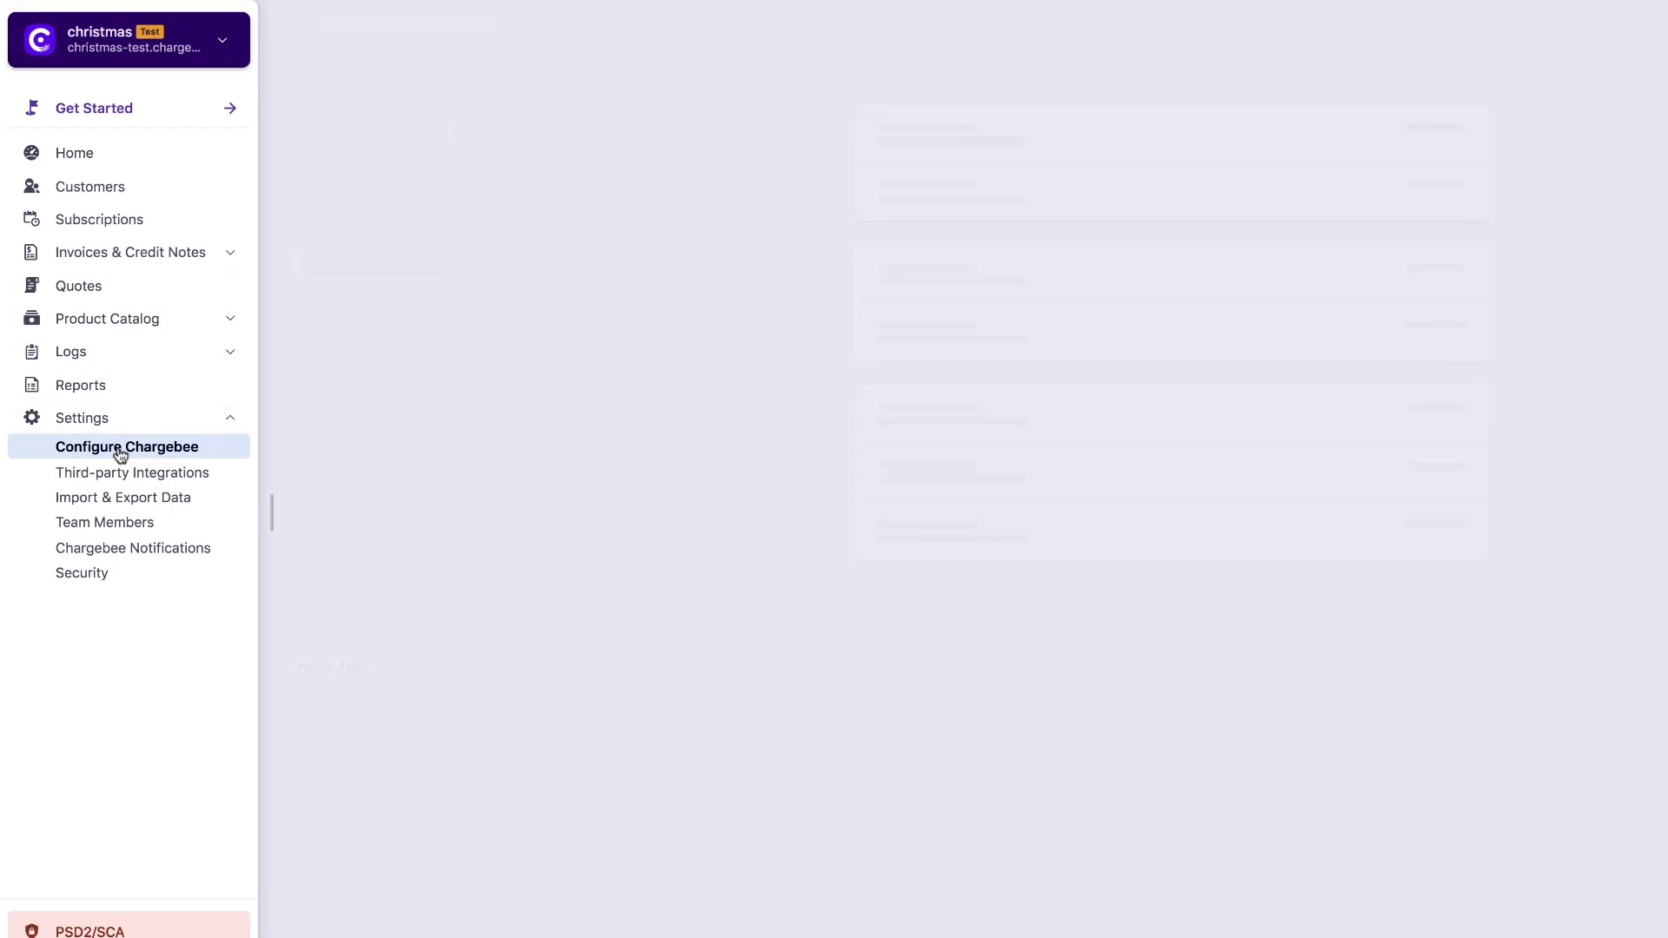
left_click(125, 446)
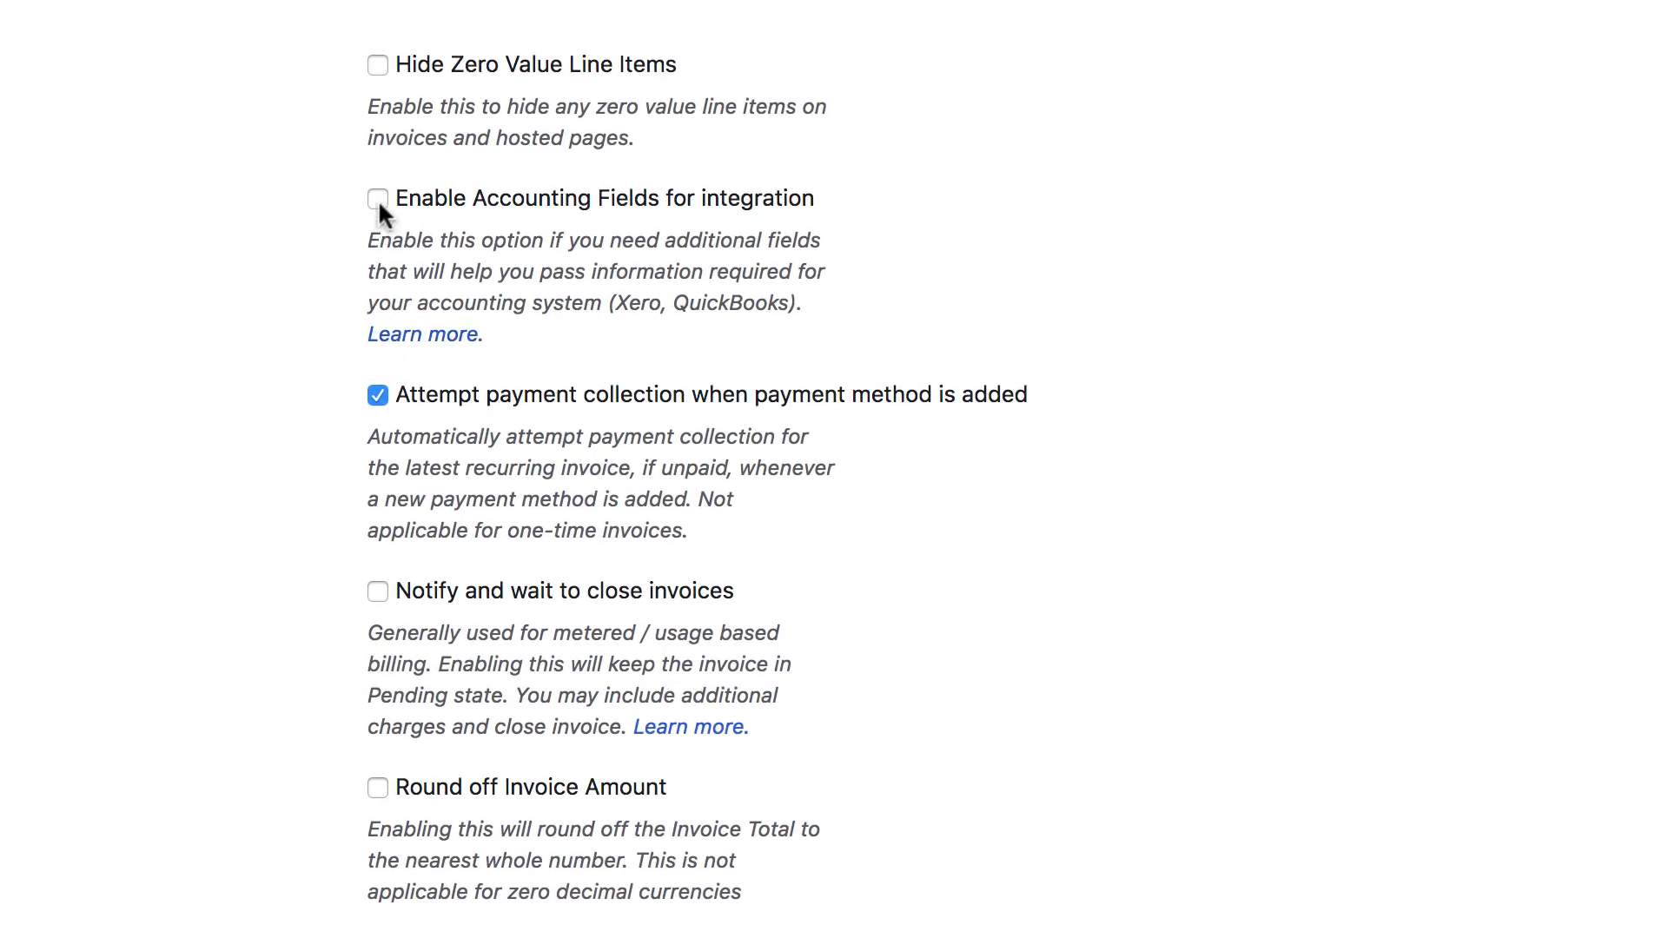
left_click(378, 199)
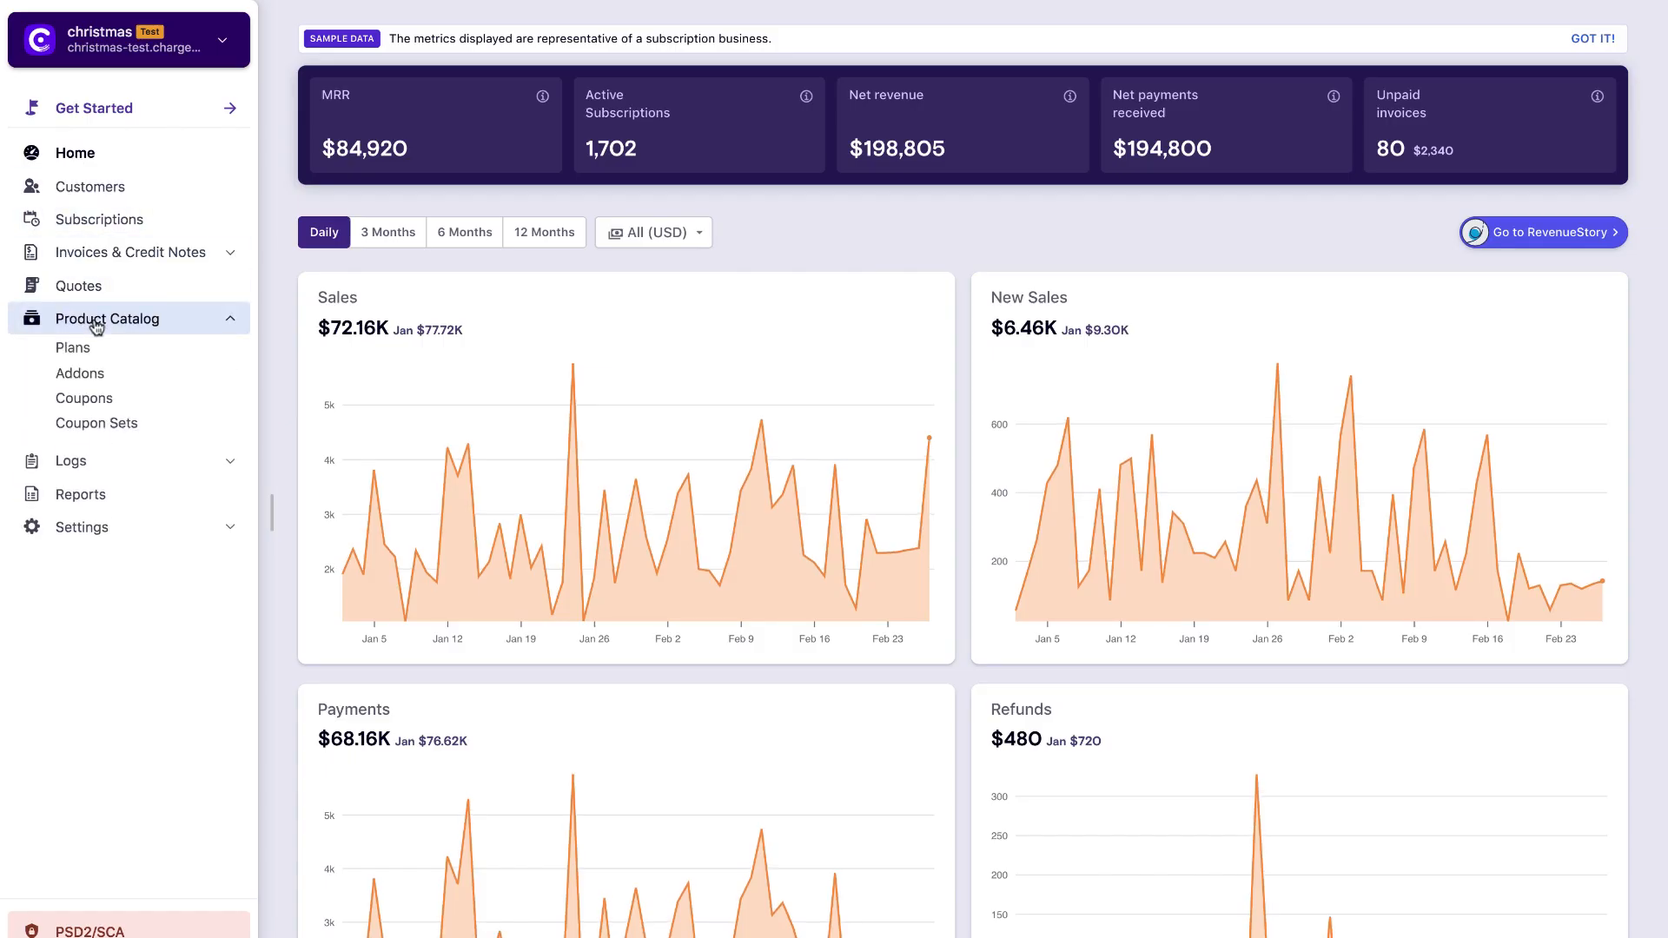
Edit the Scale plan and scroll down toward its Accounting Information section
left_click(73, 348)
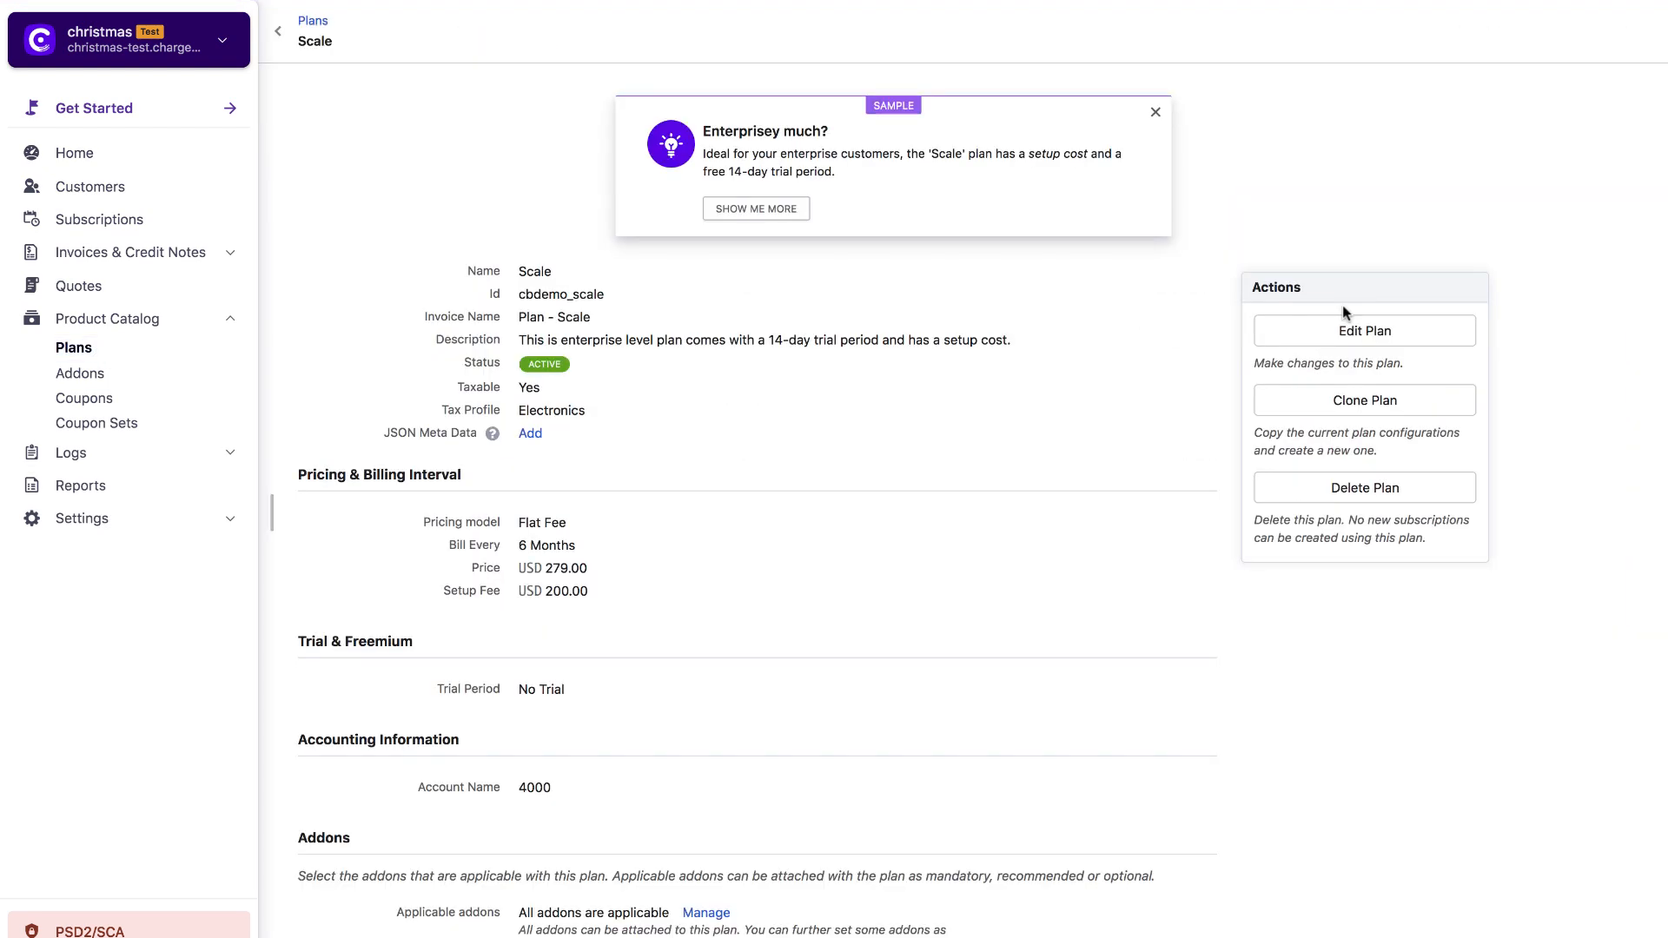
left_click(1364, 330)
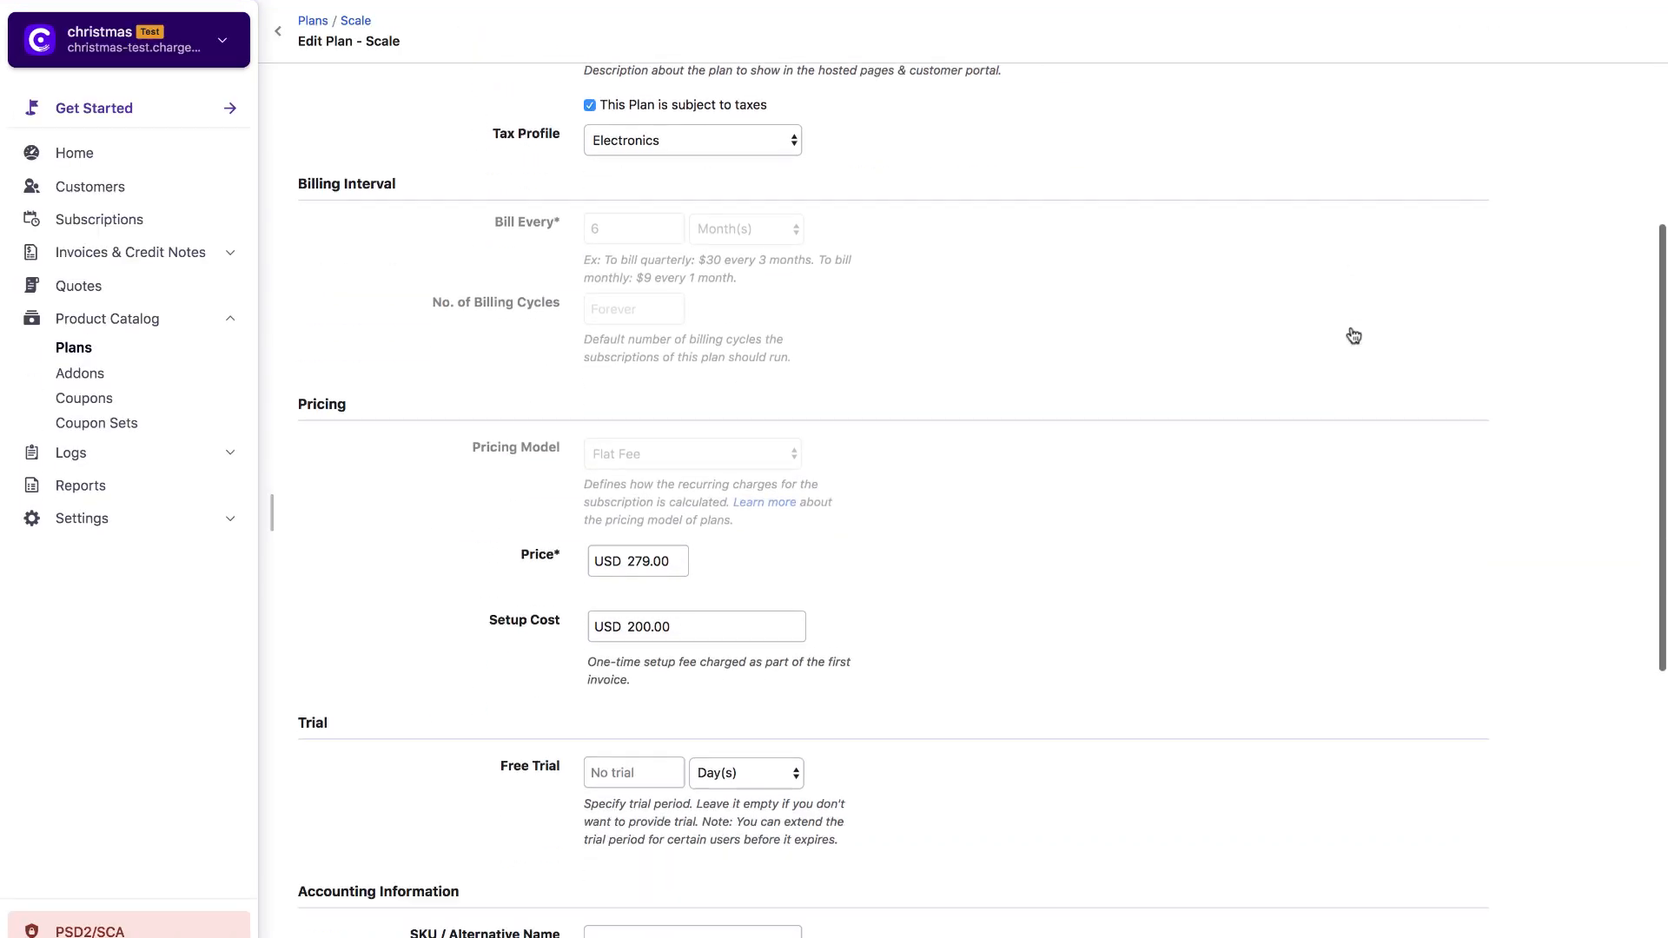
scroll("down", 3)
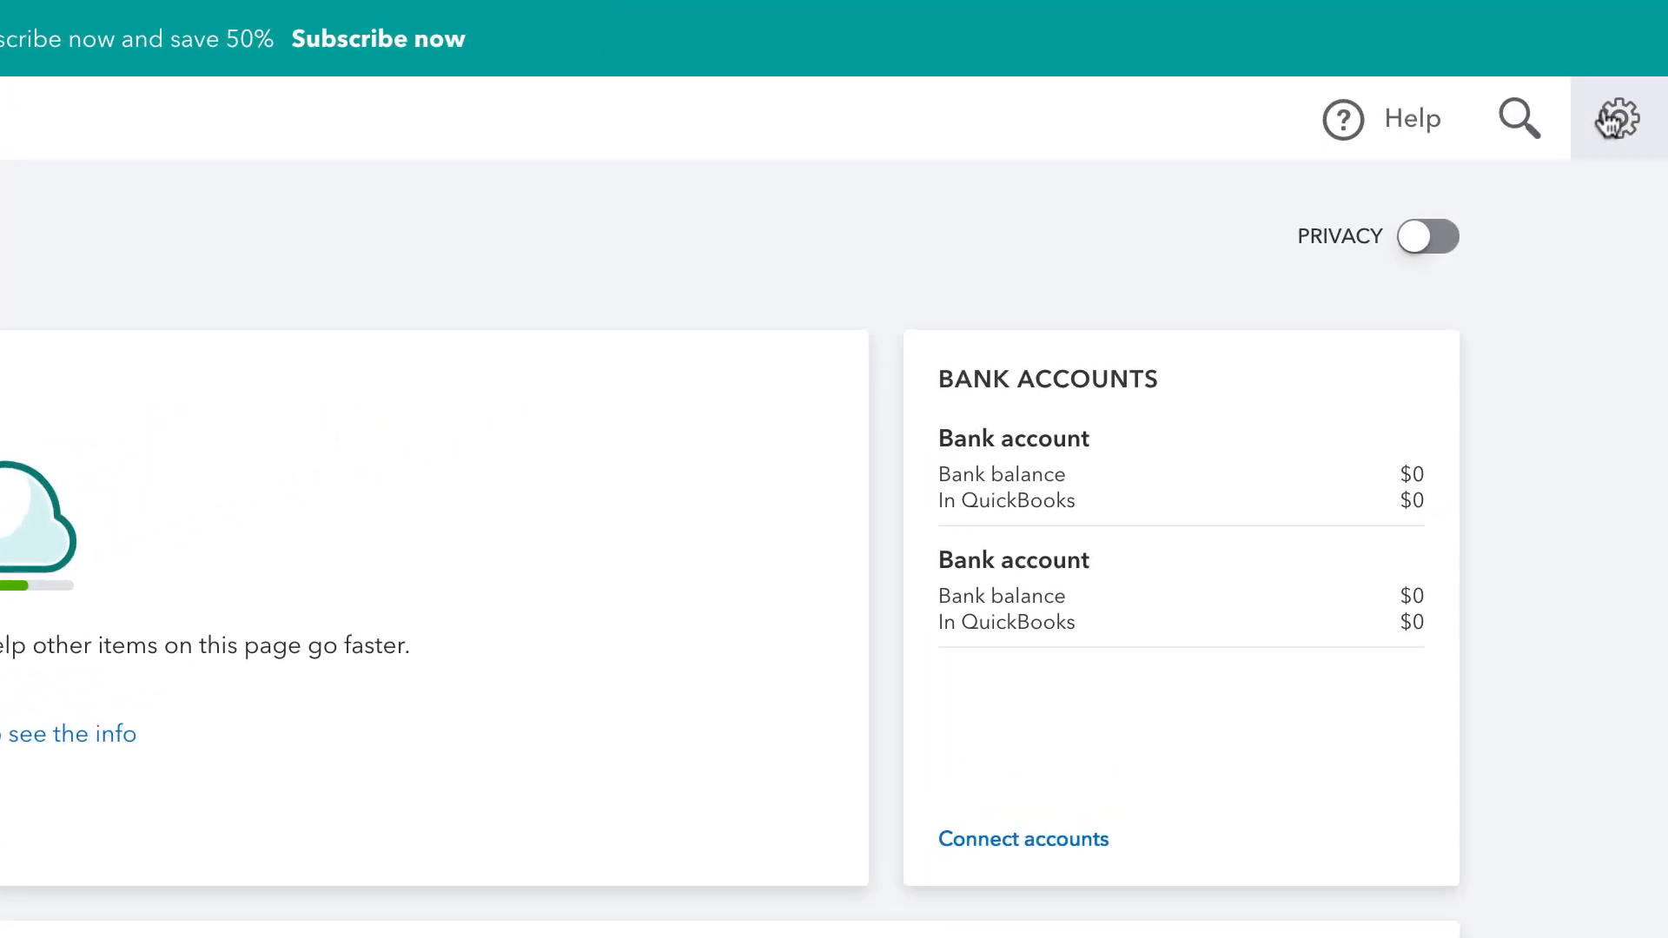
Untick 'Automatically apply credits' in QuickBooks Advanced > Automation settings and save
left_click(1618, 118)
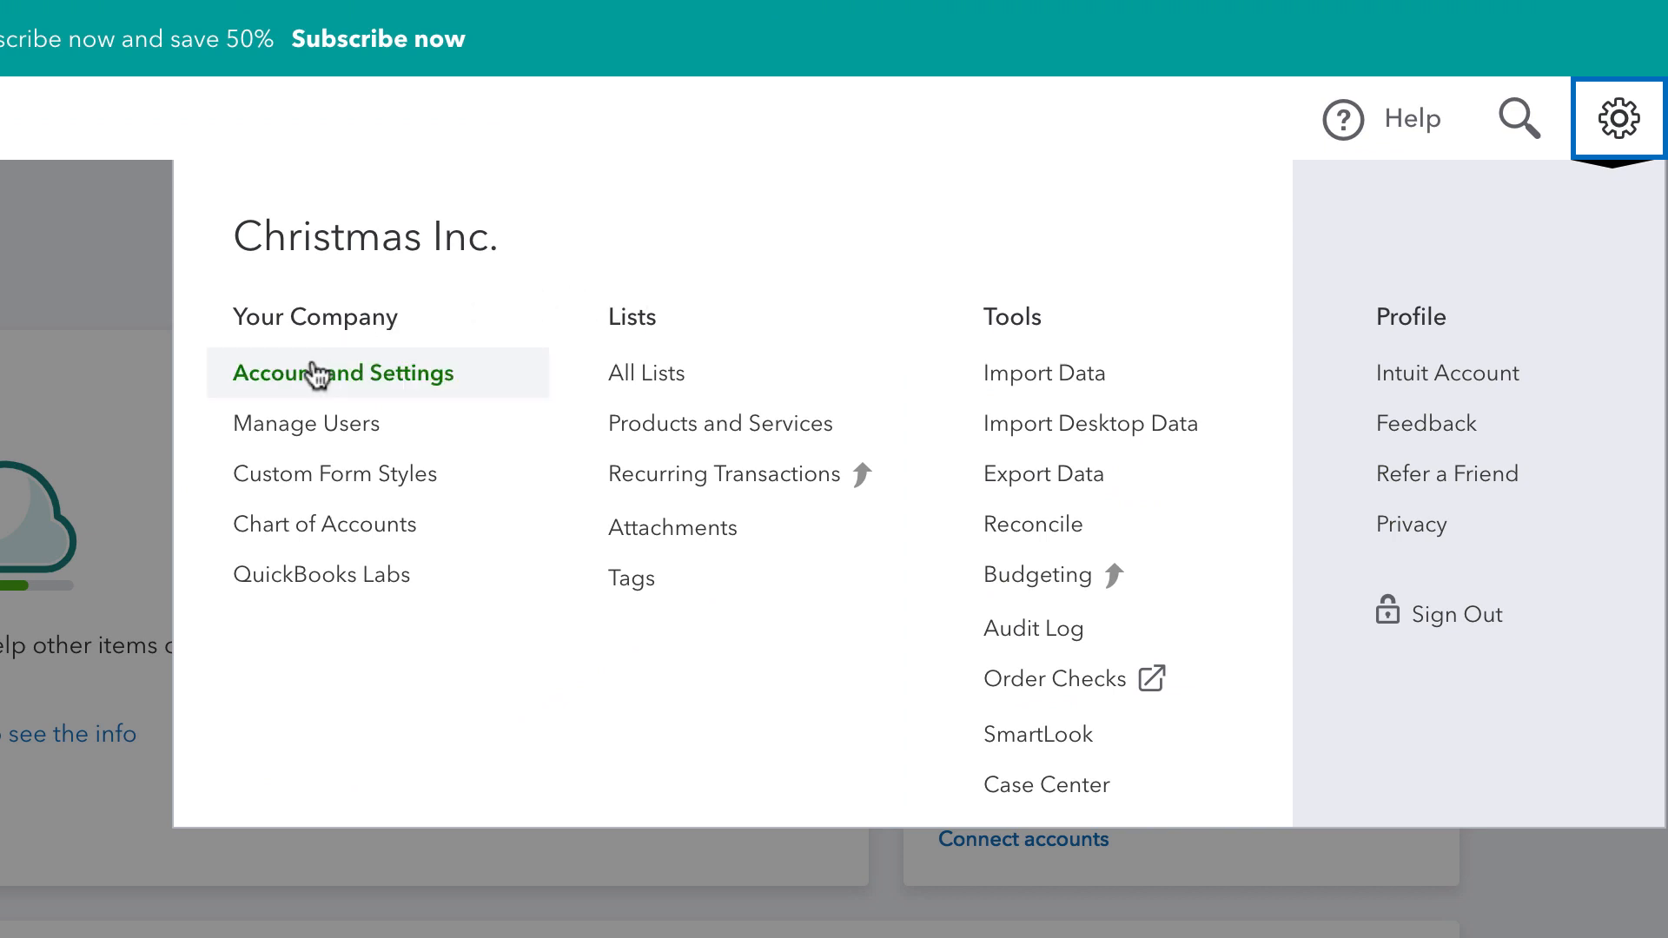
left_click(341, 373)
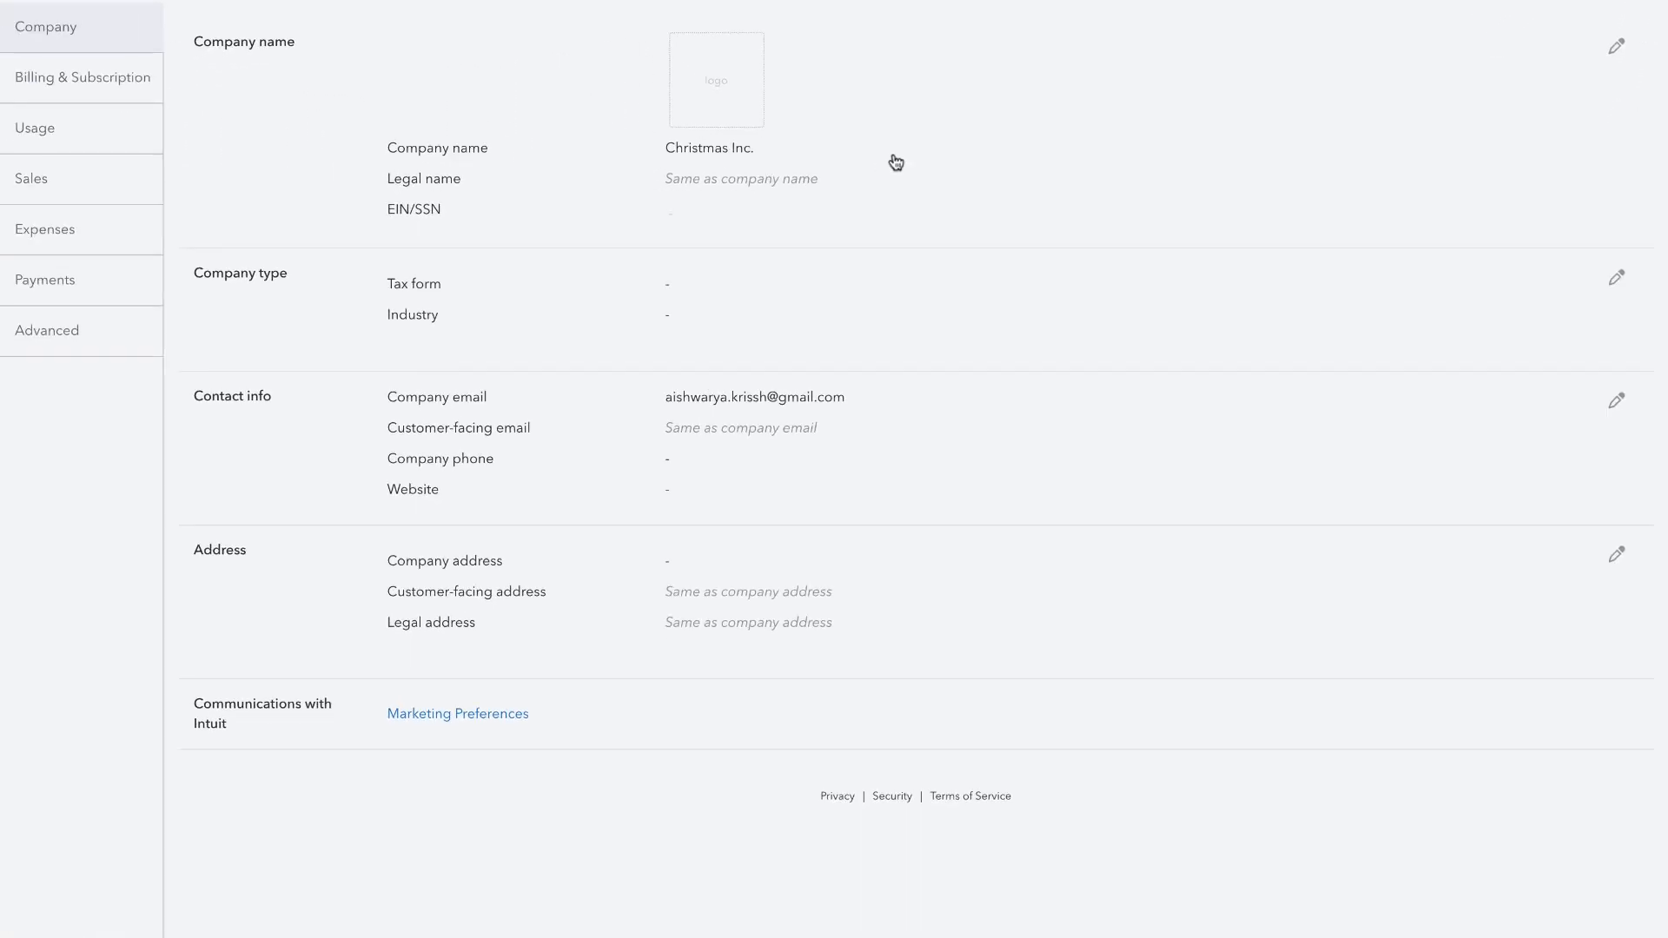
left_click(47, 331)
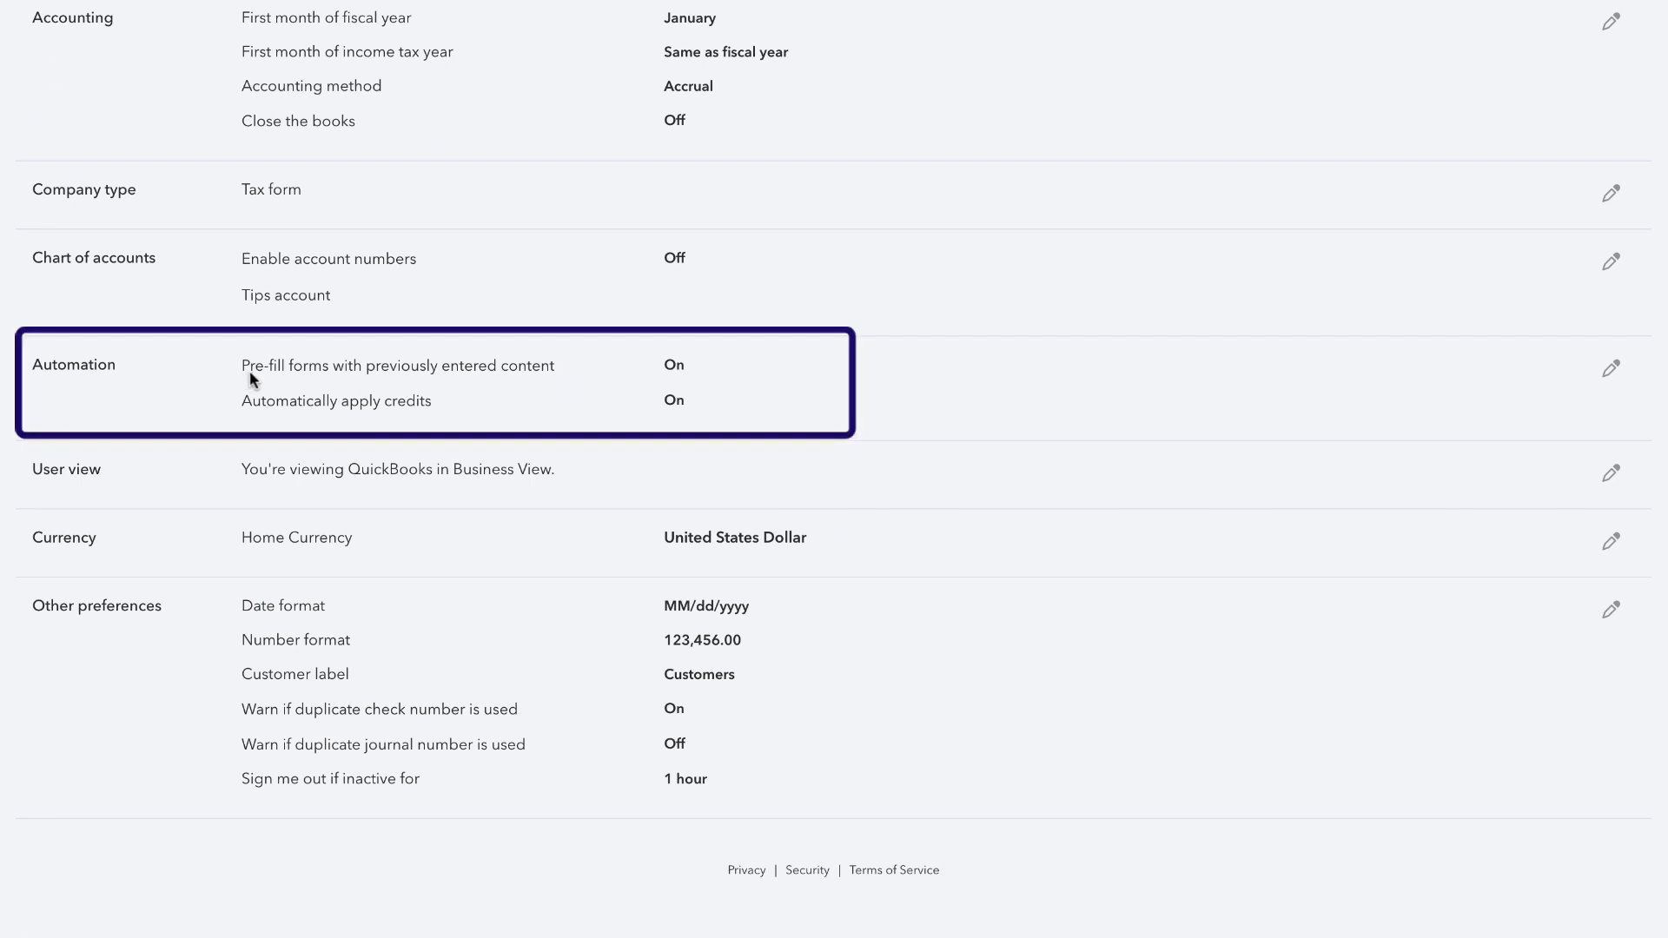
mouse_move(1419, 437)
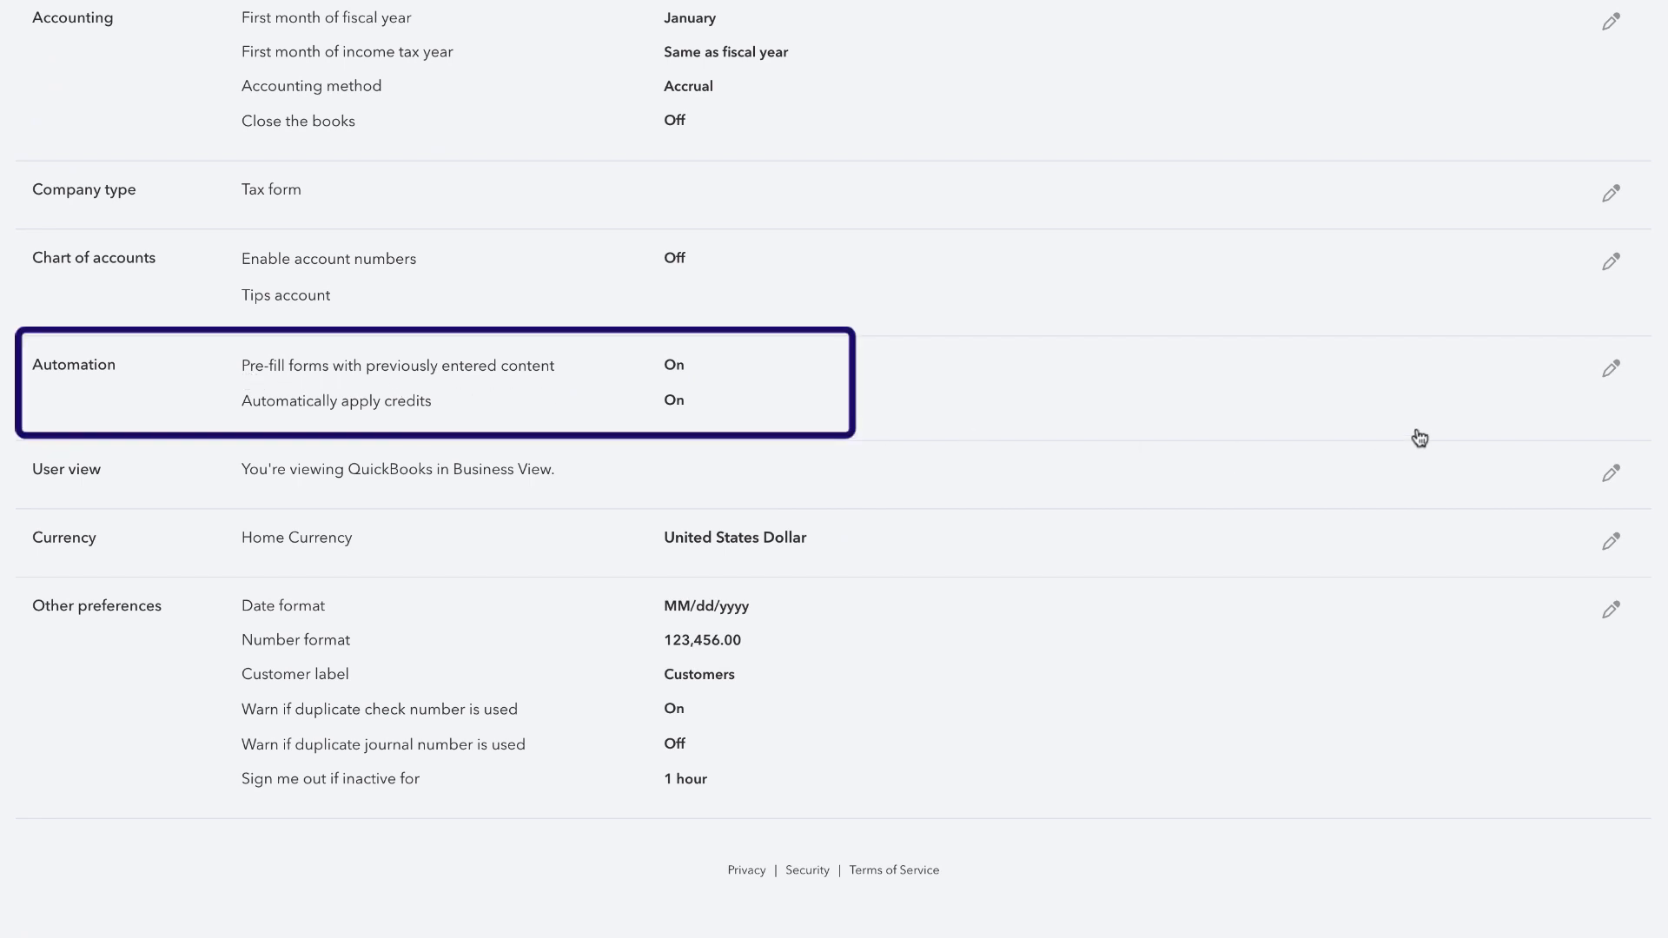
left_click(1610, 367)
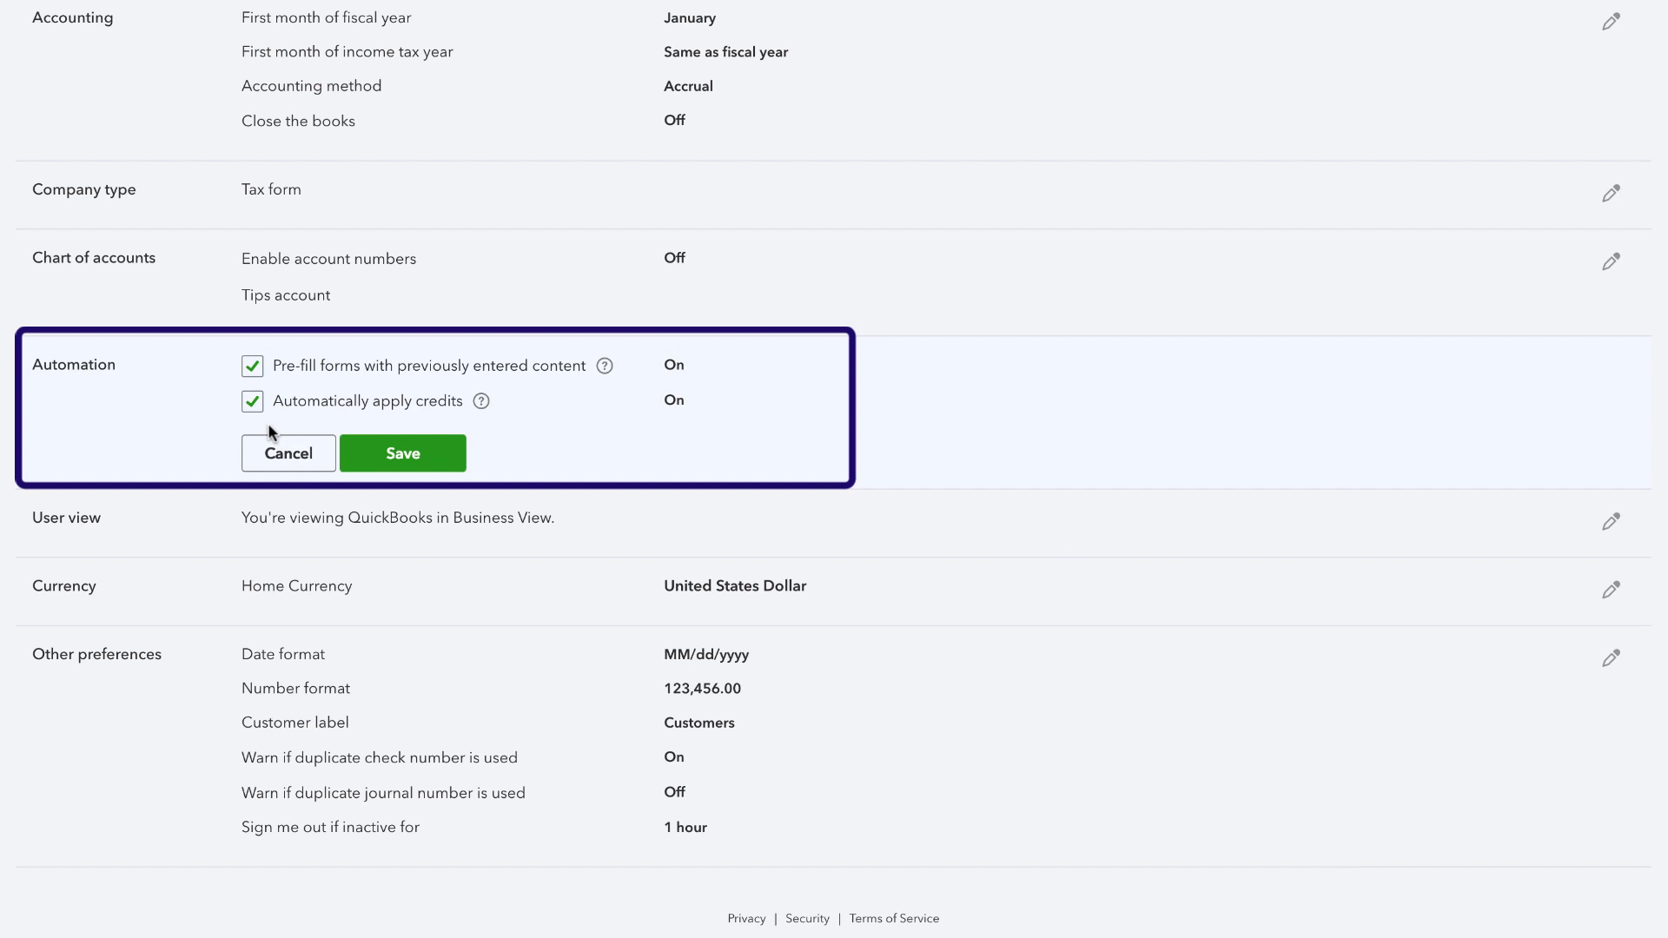
left_click(252, 401)
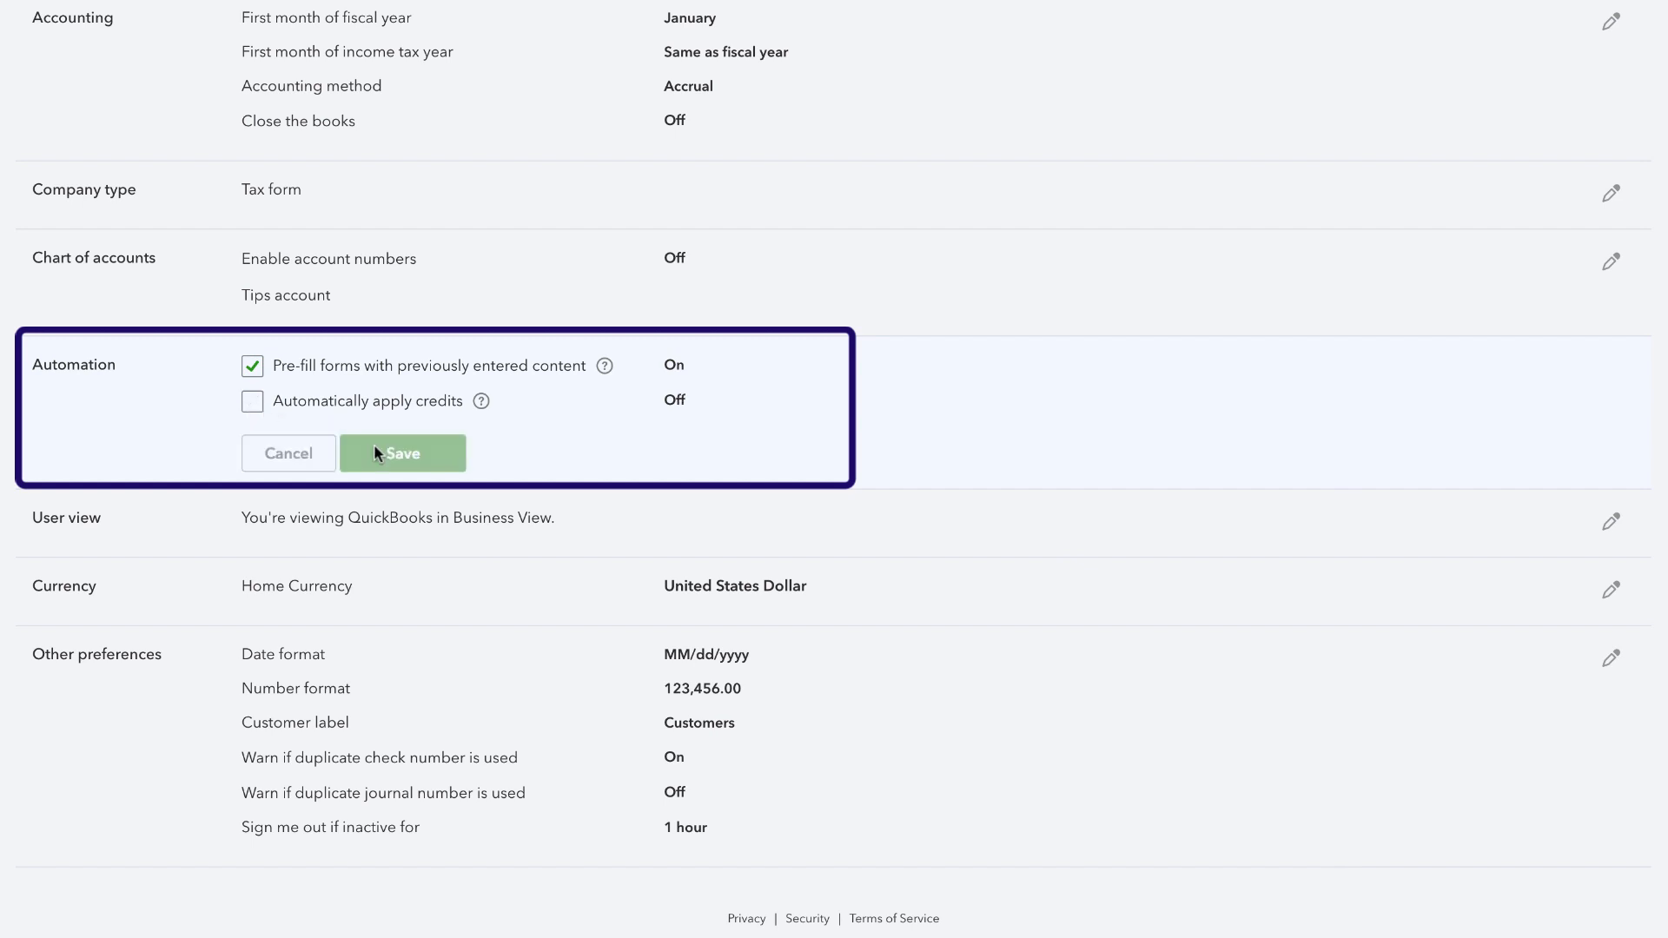
left_click(402, 452)
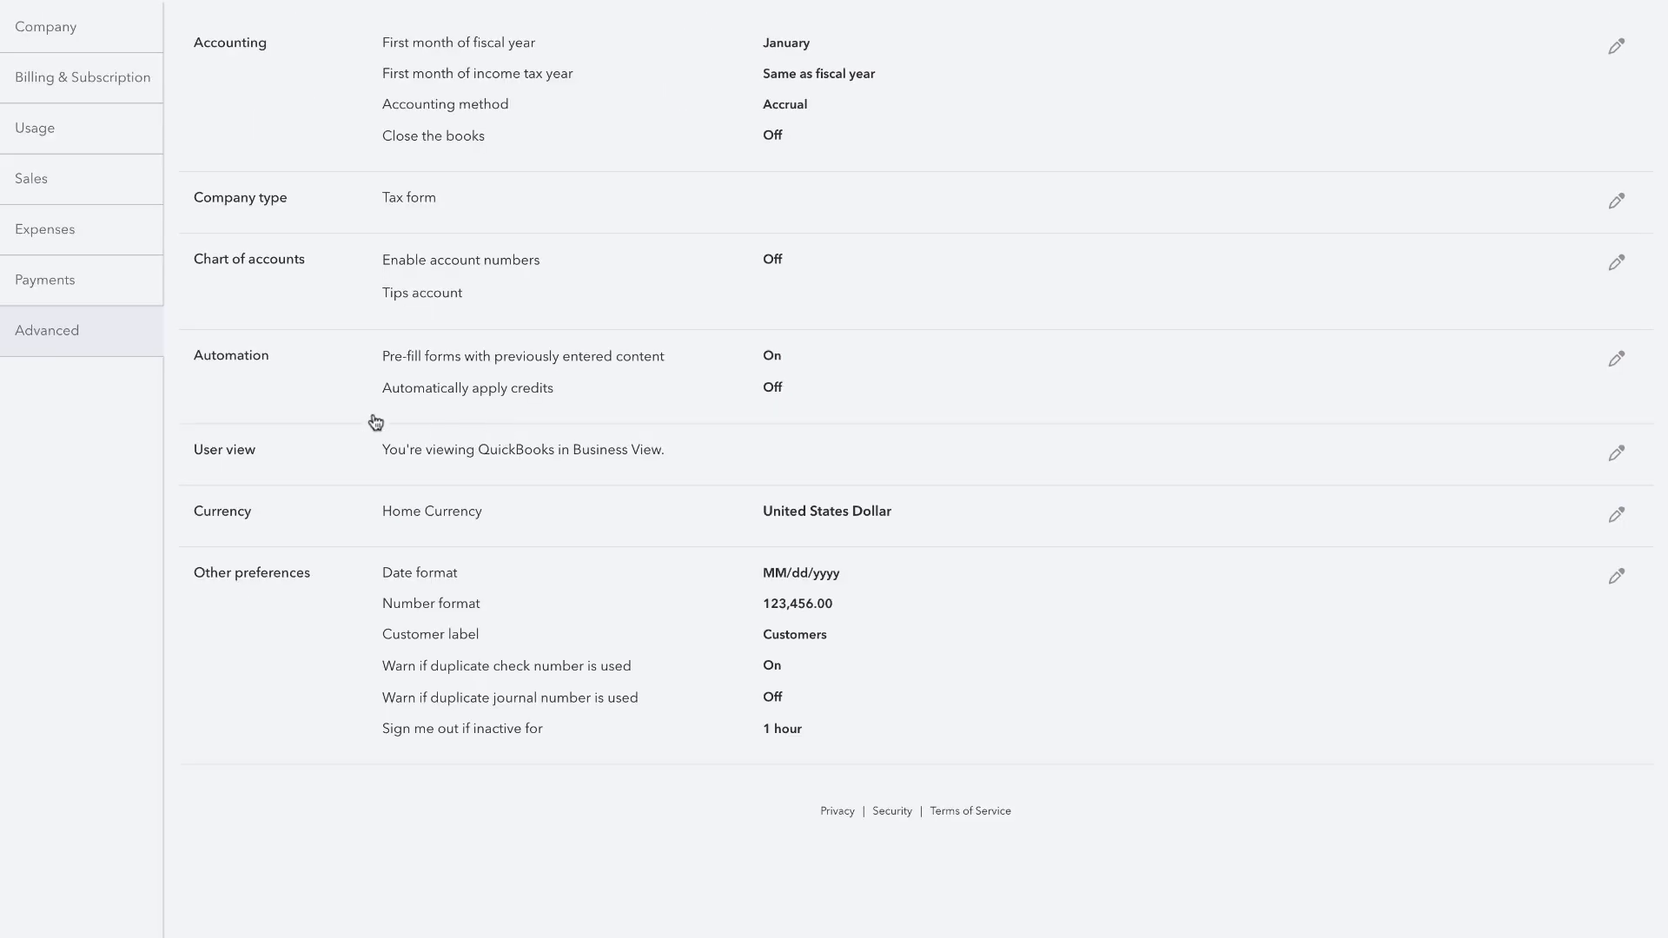
Review the Sales form content options under QuickBooks Sales settings, then close them
left_click(32, 177)
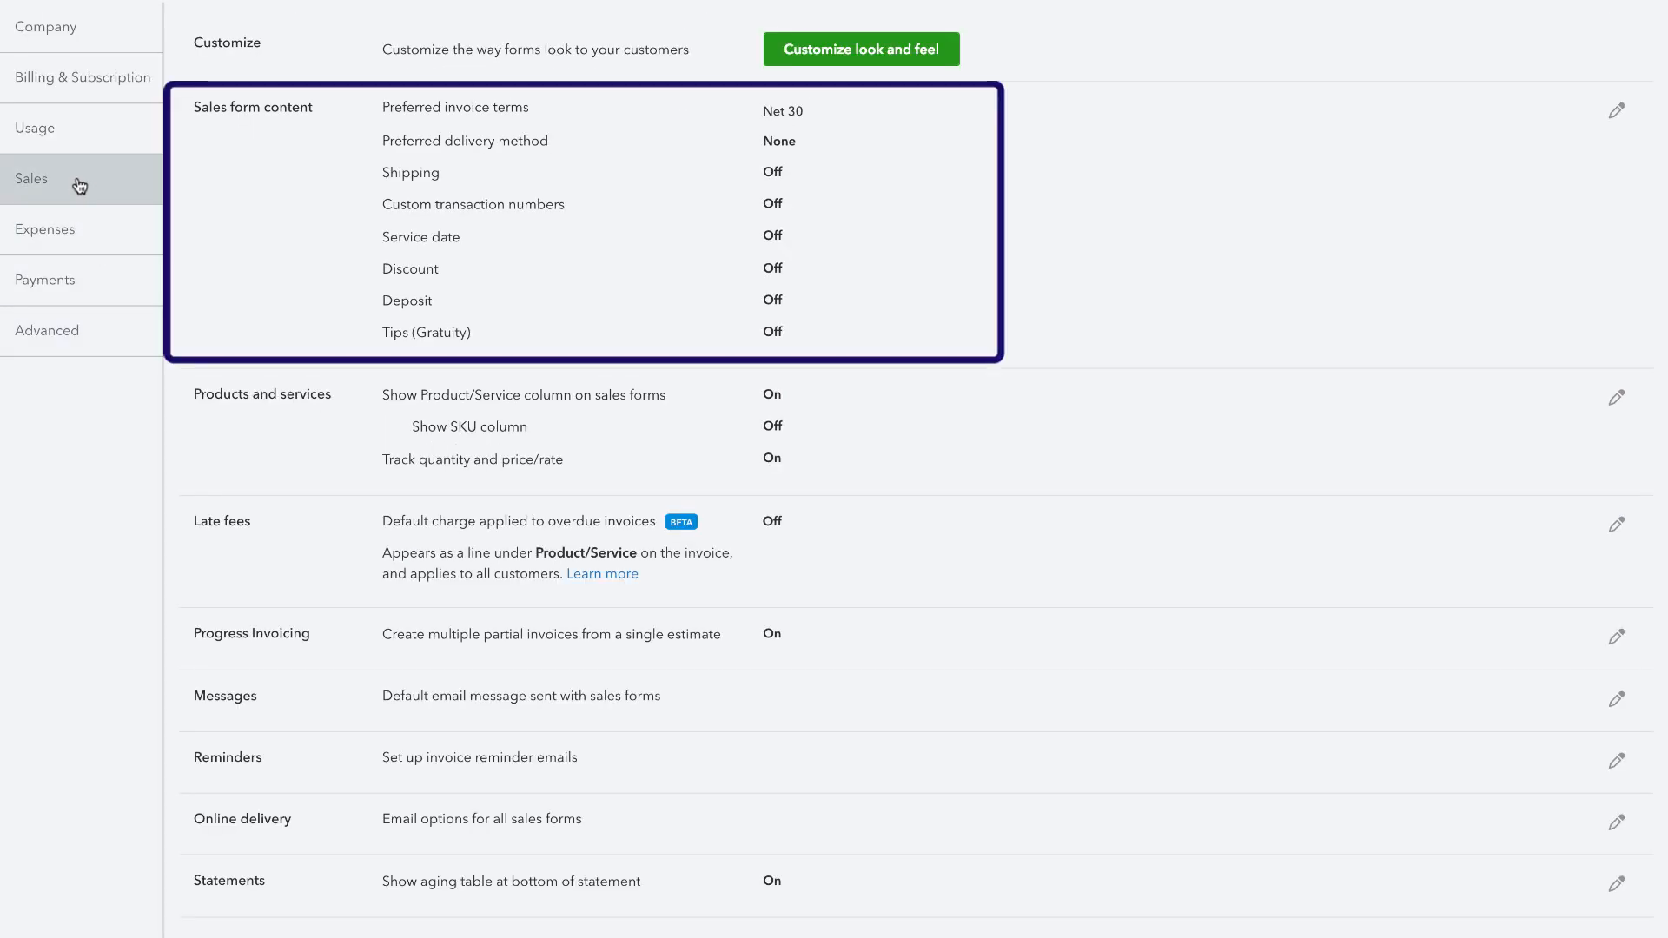
mouse_move(461, 196)
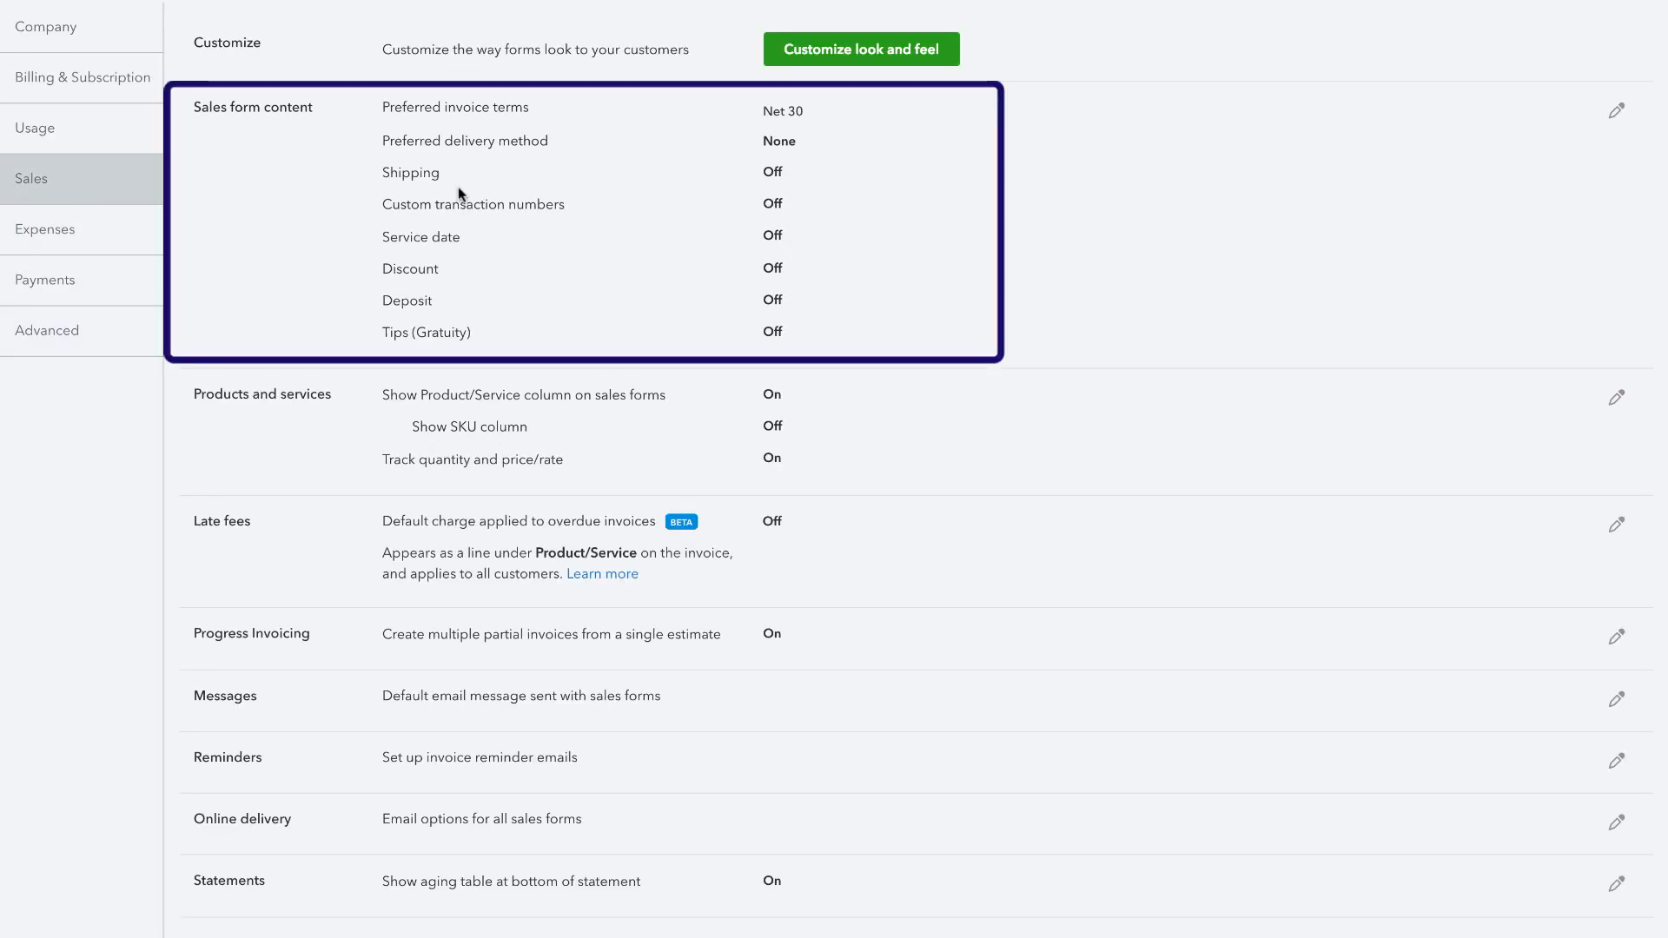
left_click(1616, 110)
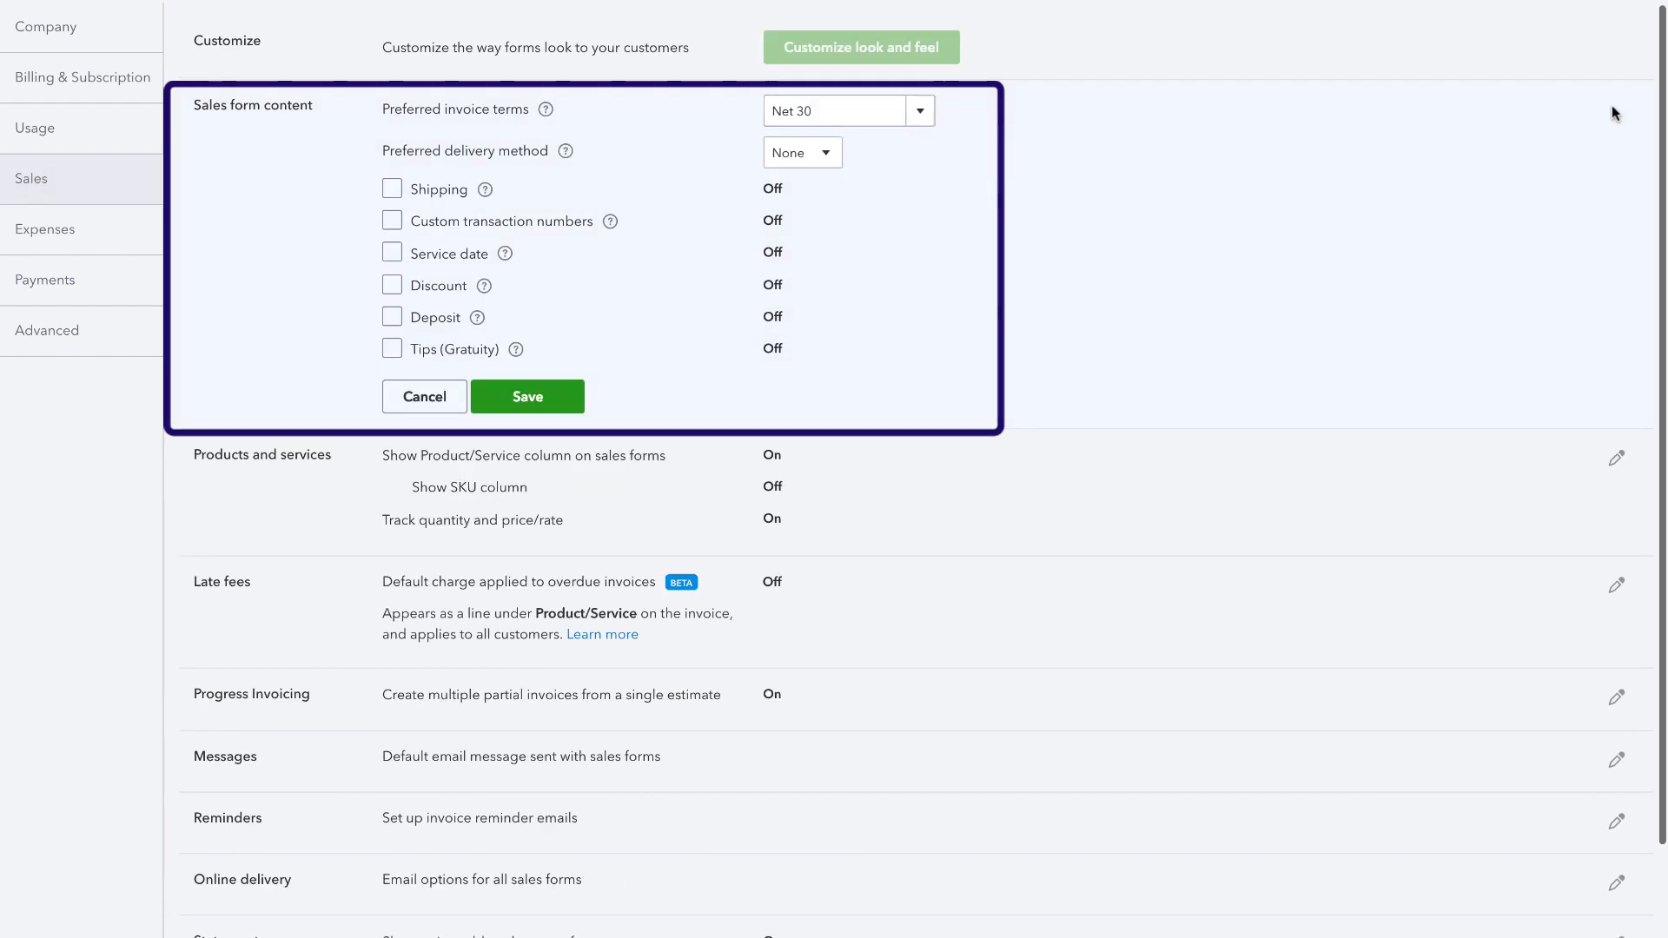
left_click(392, 222)
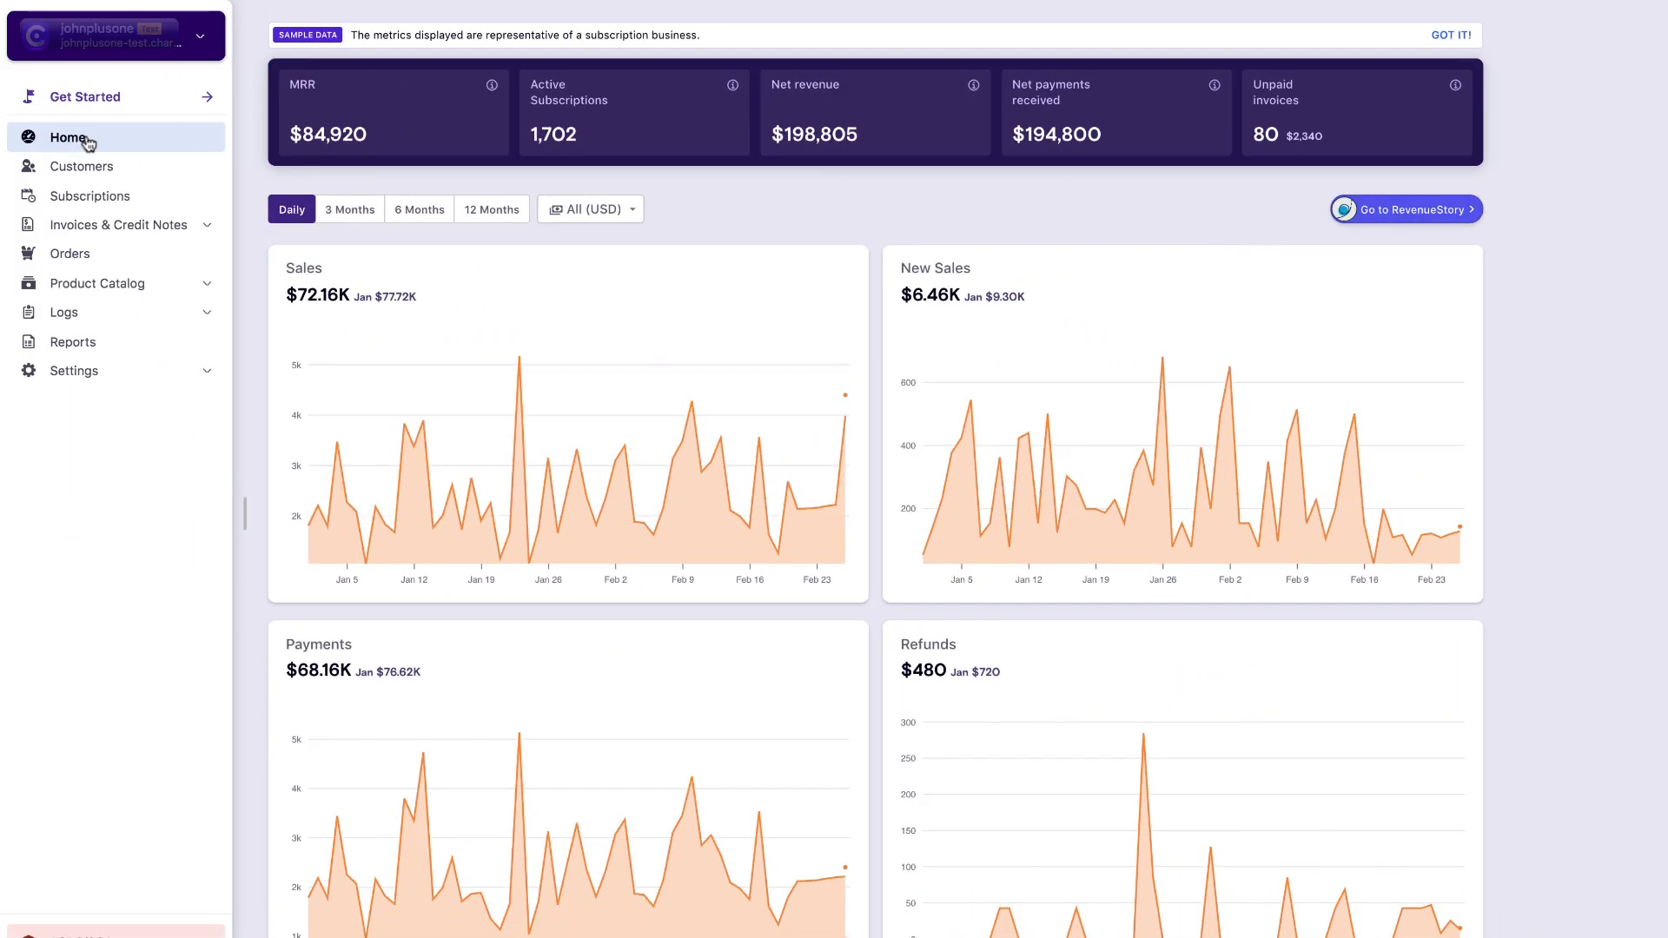
Open QuickBooks from the Accounting section of Chargebee's Third-party Integrations
left_click(75, 370)
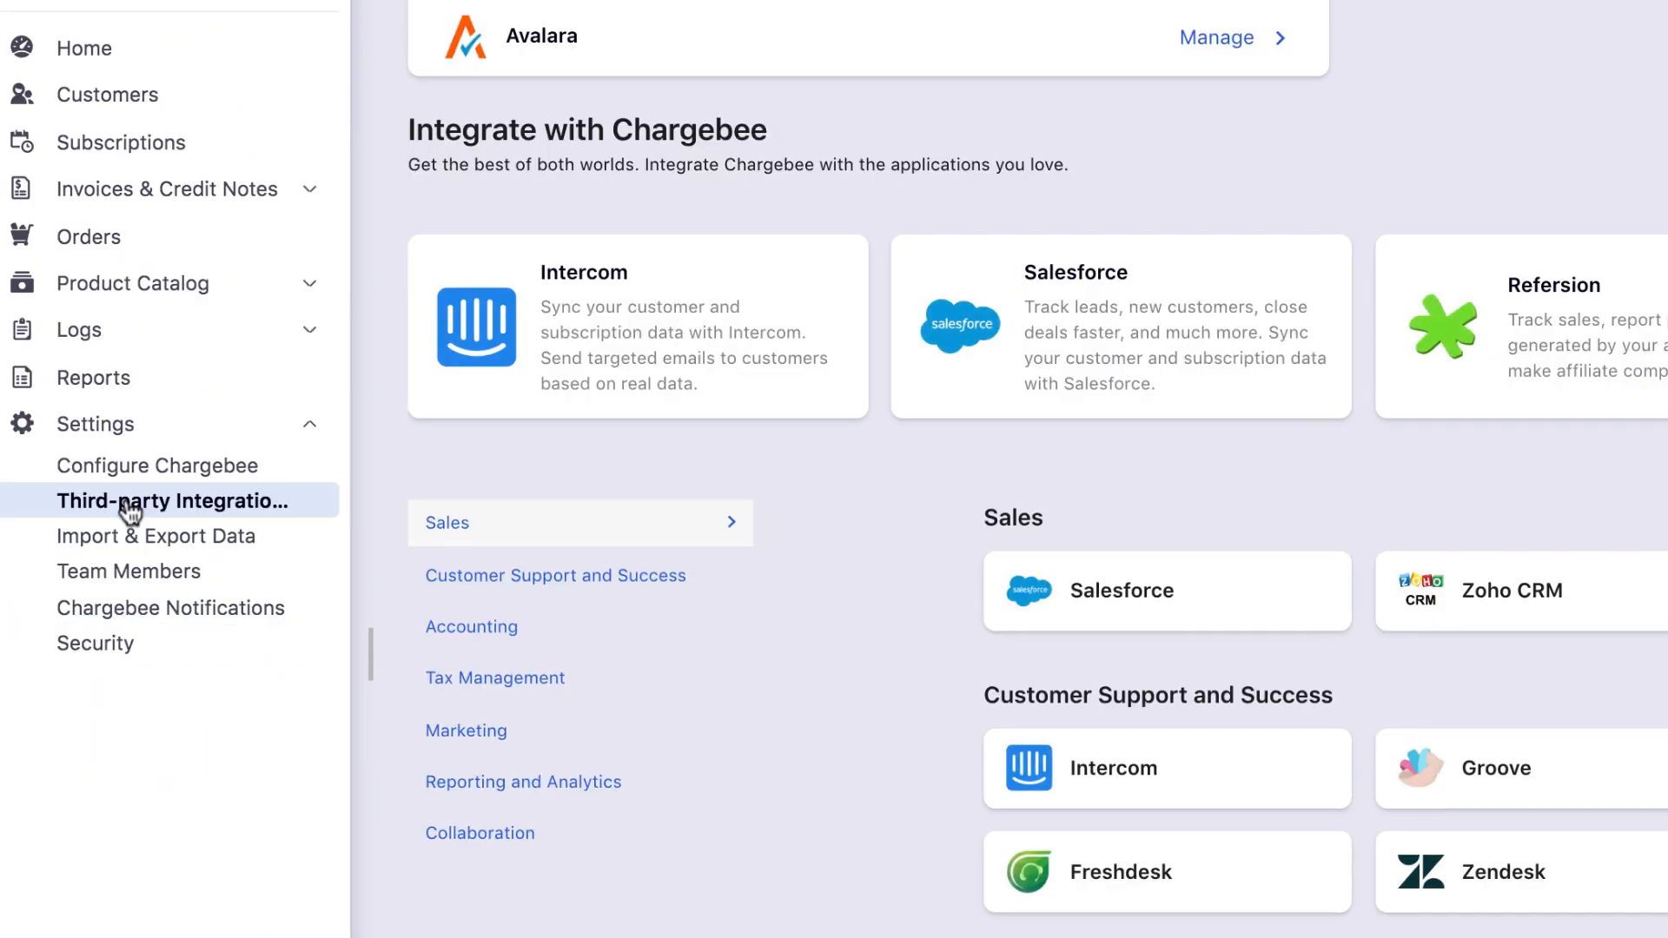
scroll("down", 3)
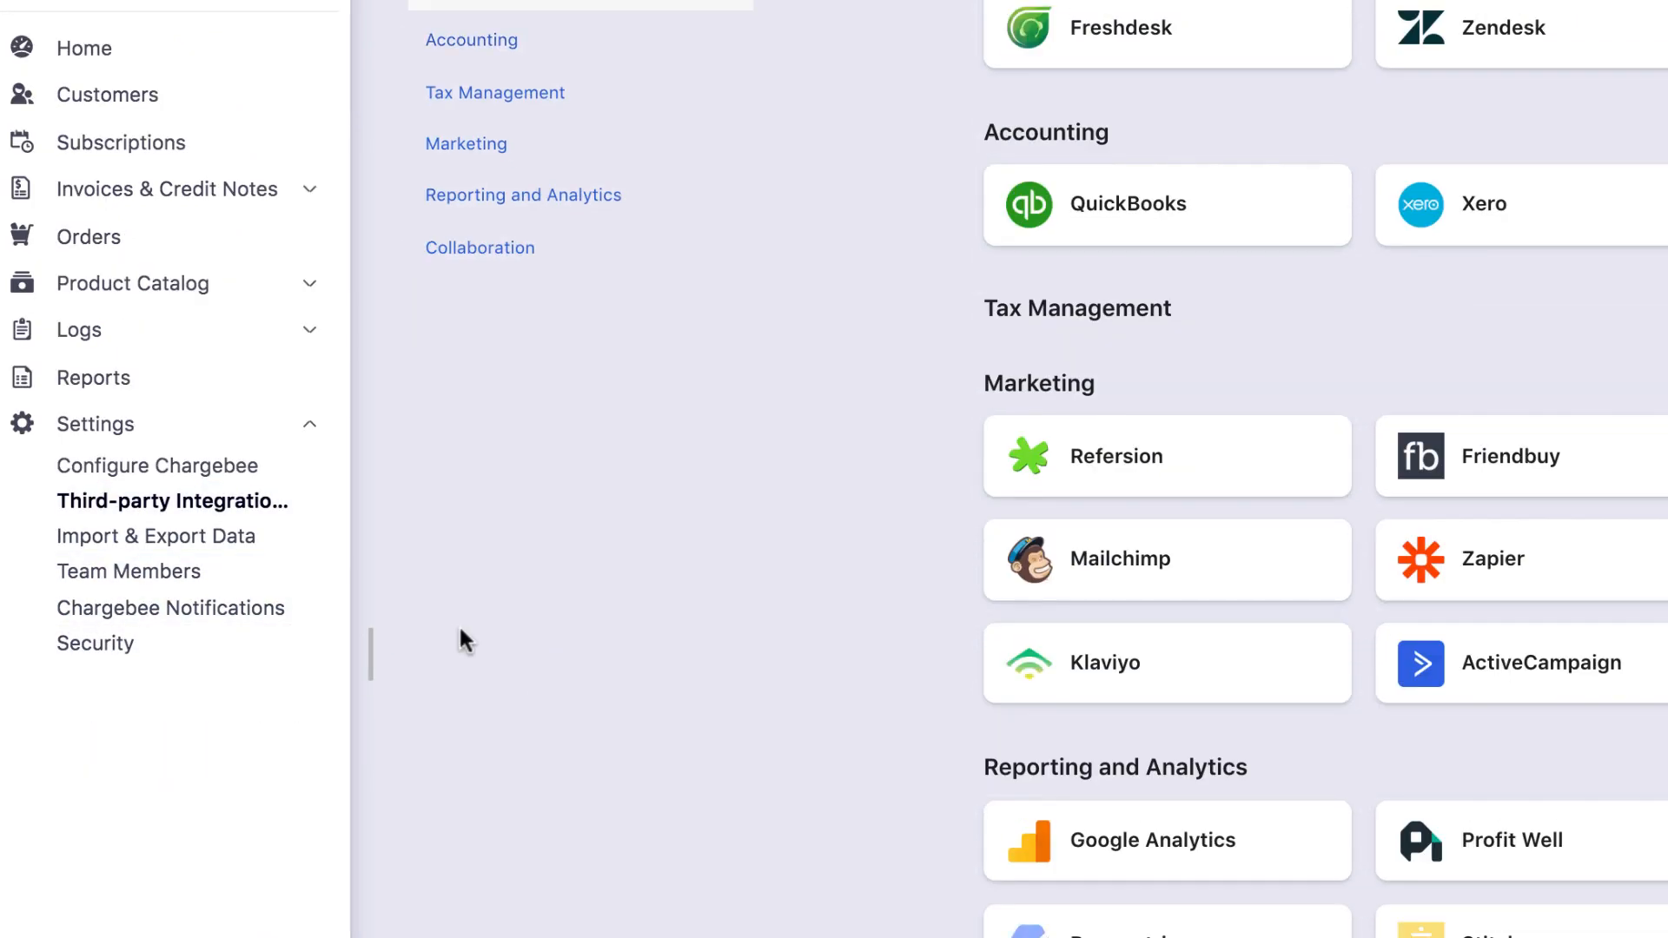
left_click(1124, 203)
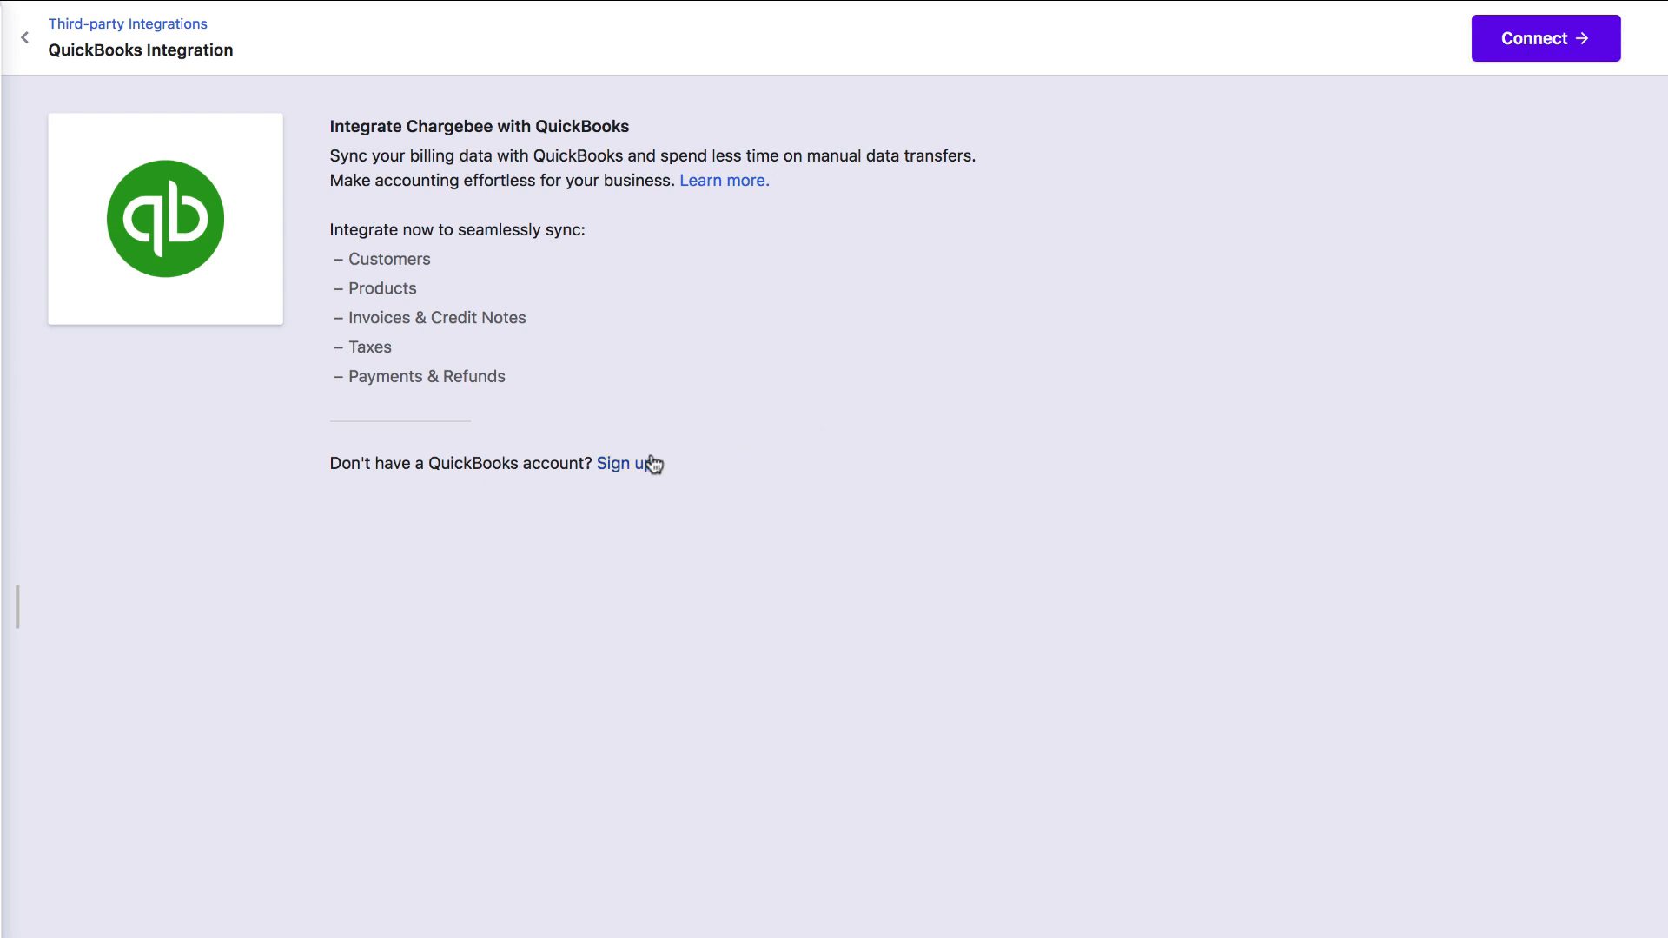
Connect Chargebee to QuickBooks, reaching the accounting codes verification step
left_click(1544, 37)
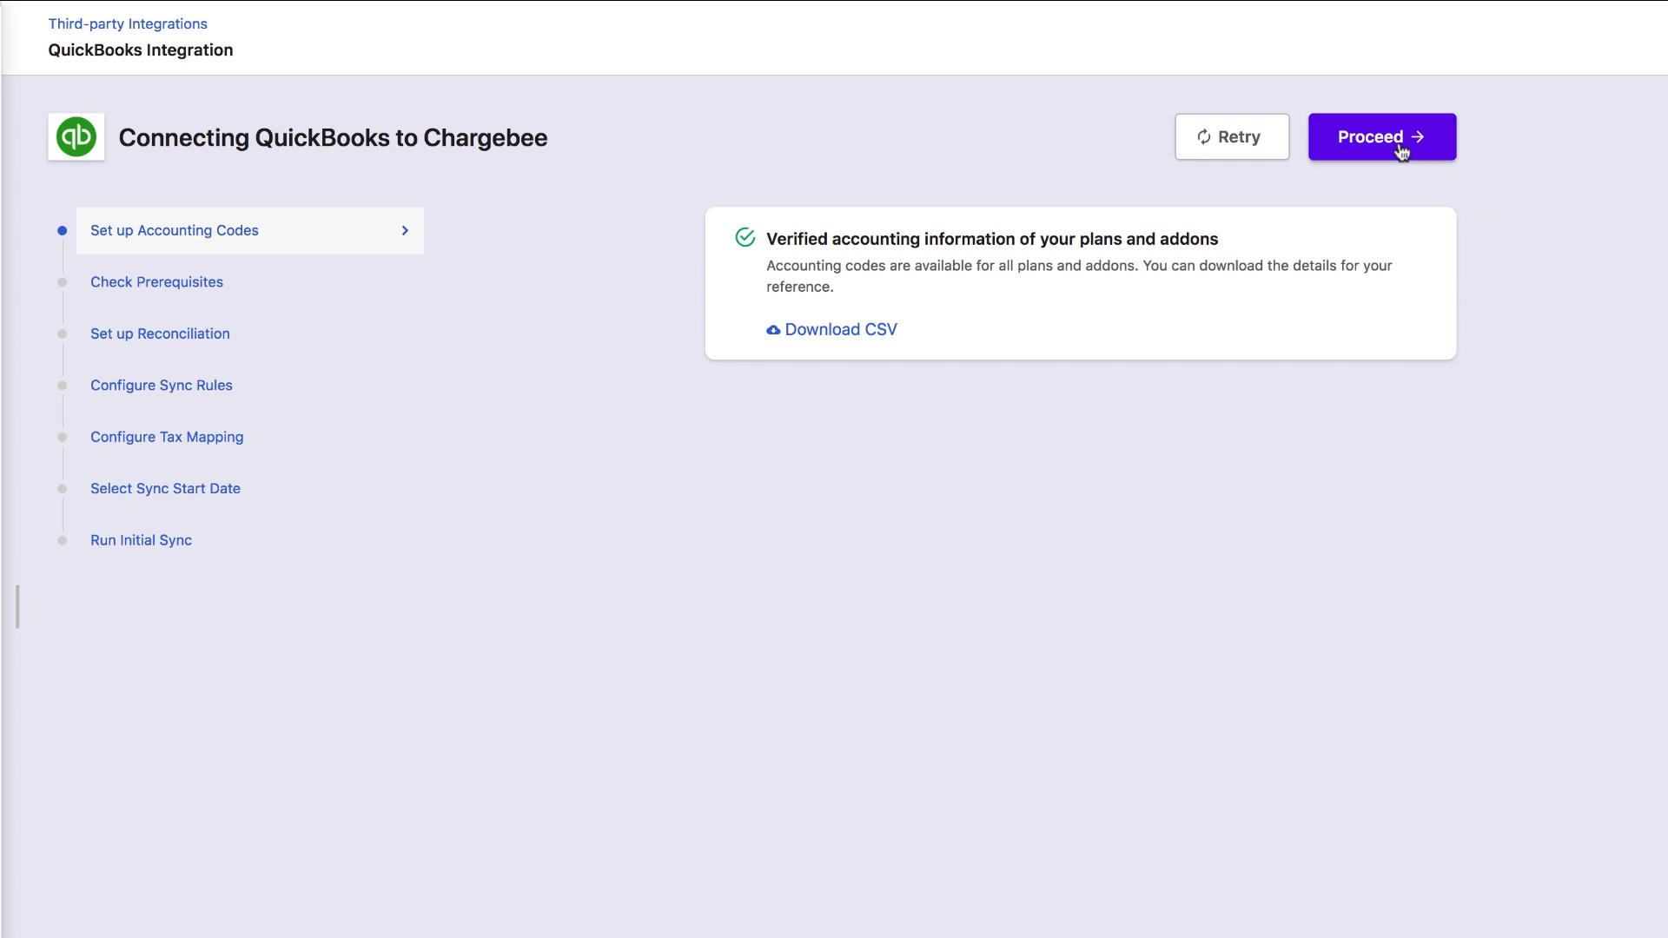
Proceed through the passed prerequisite checks to Set up Reconciliation
left_click(1380, 137)
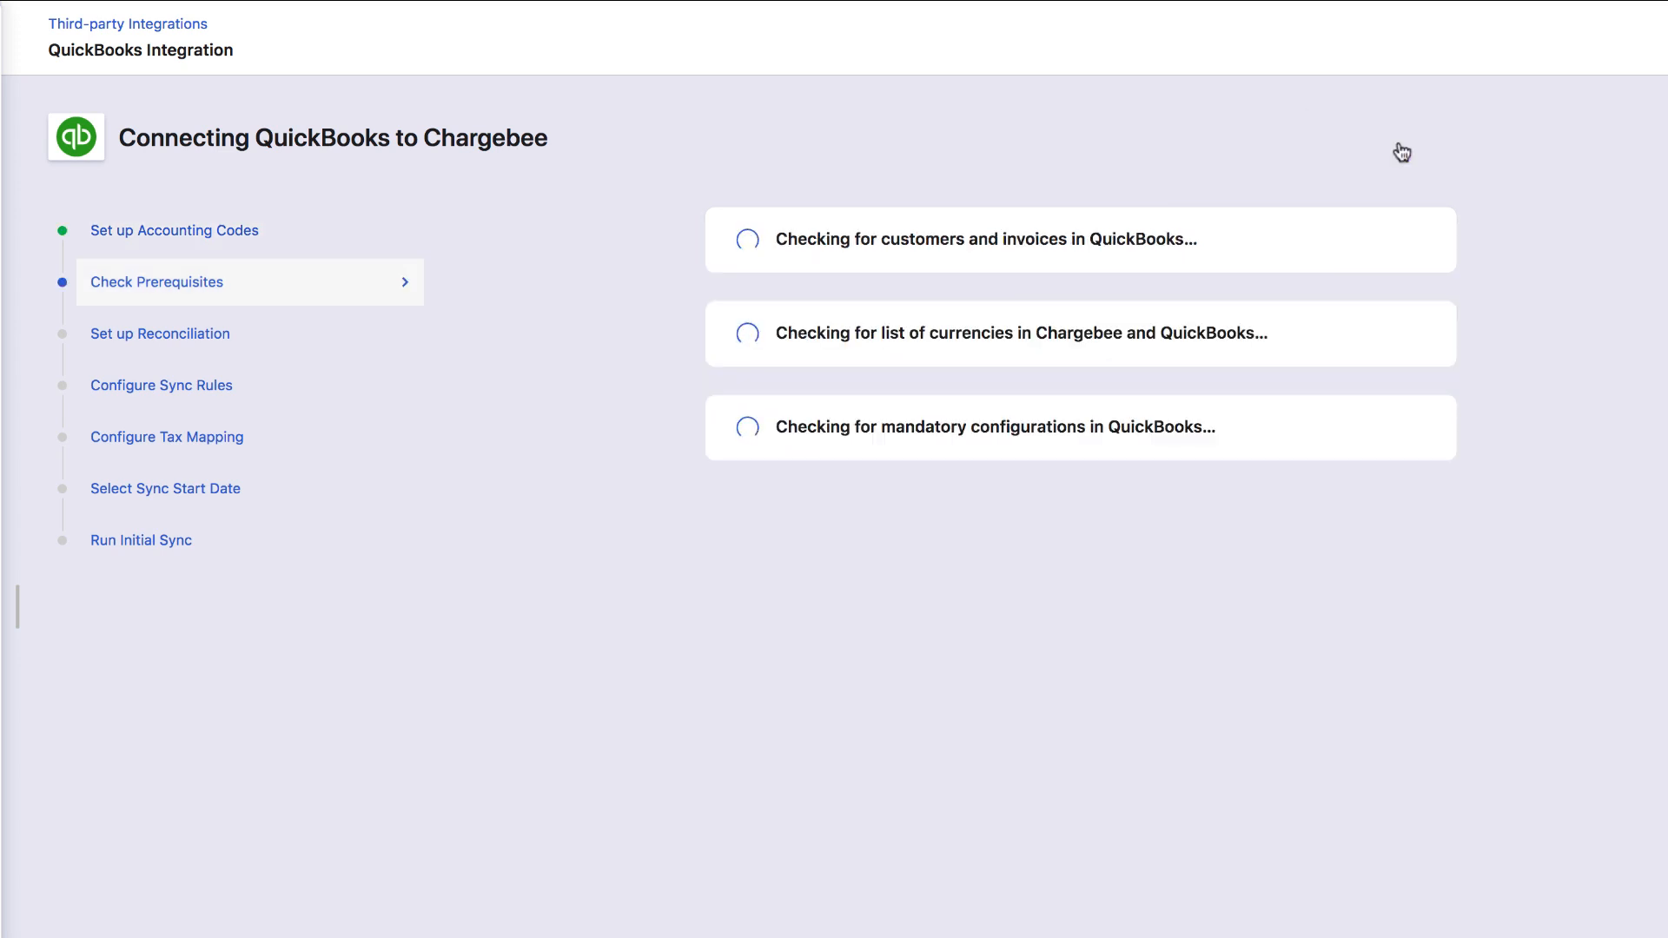
mouse_move(1250, 539)
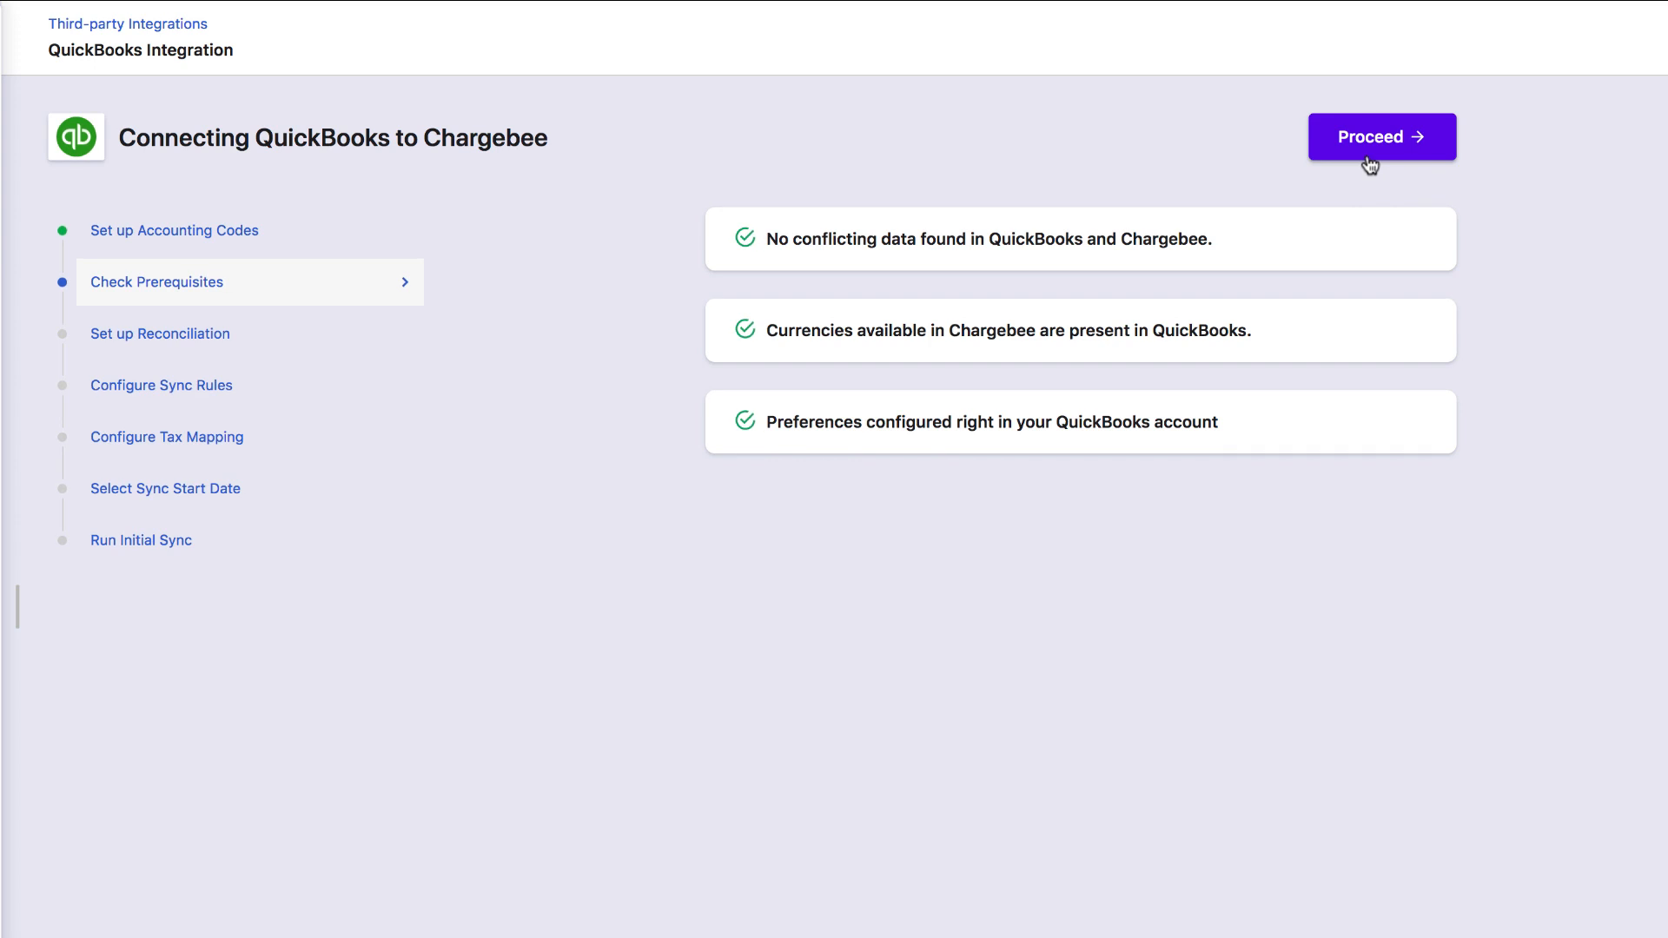
left_click(1380, 137)
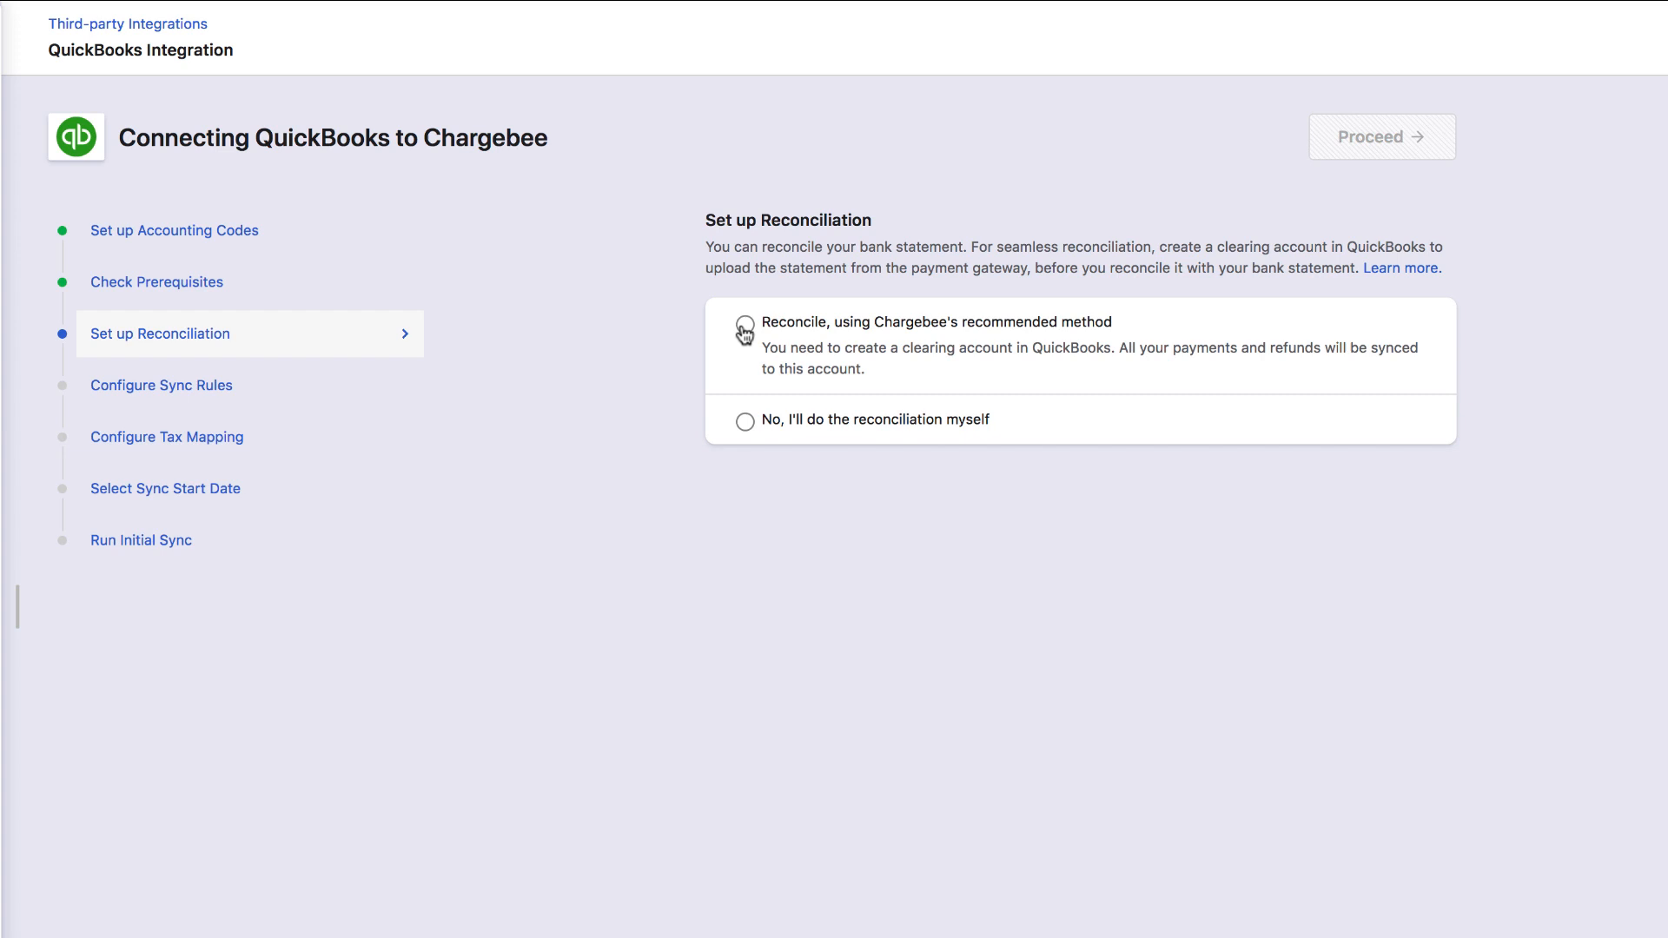
Choose Chargebee's recommended reconciliation method and confirm the QuickBooks clearing account exists
left_click(744, 323)
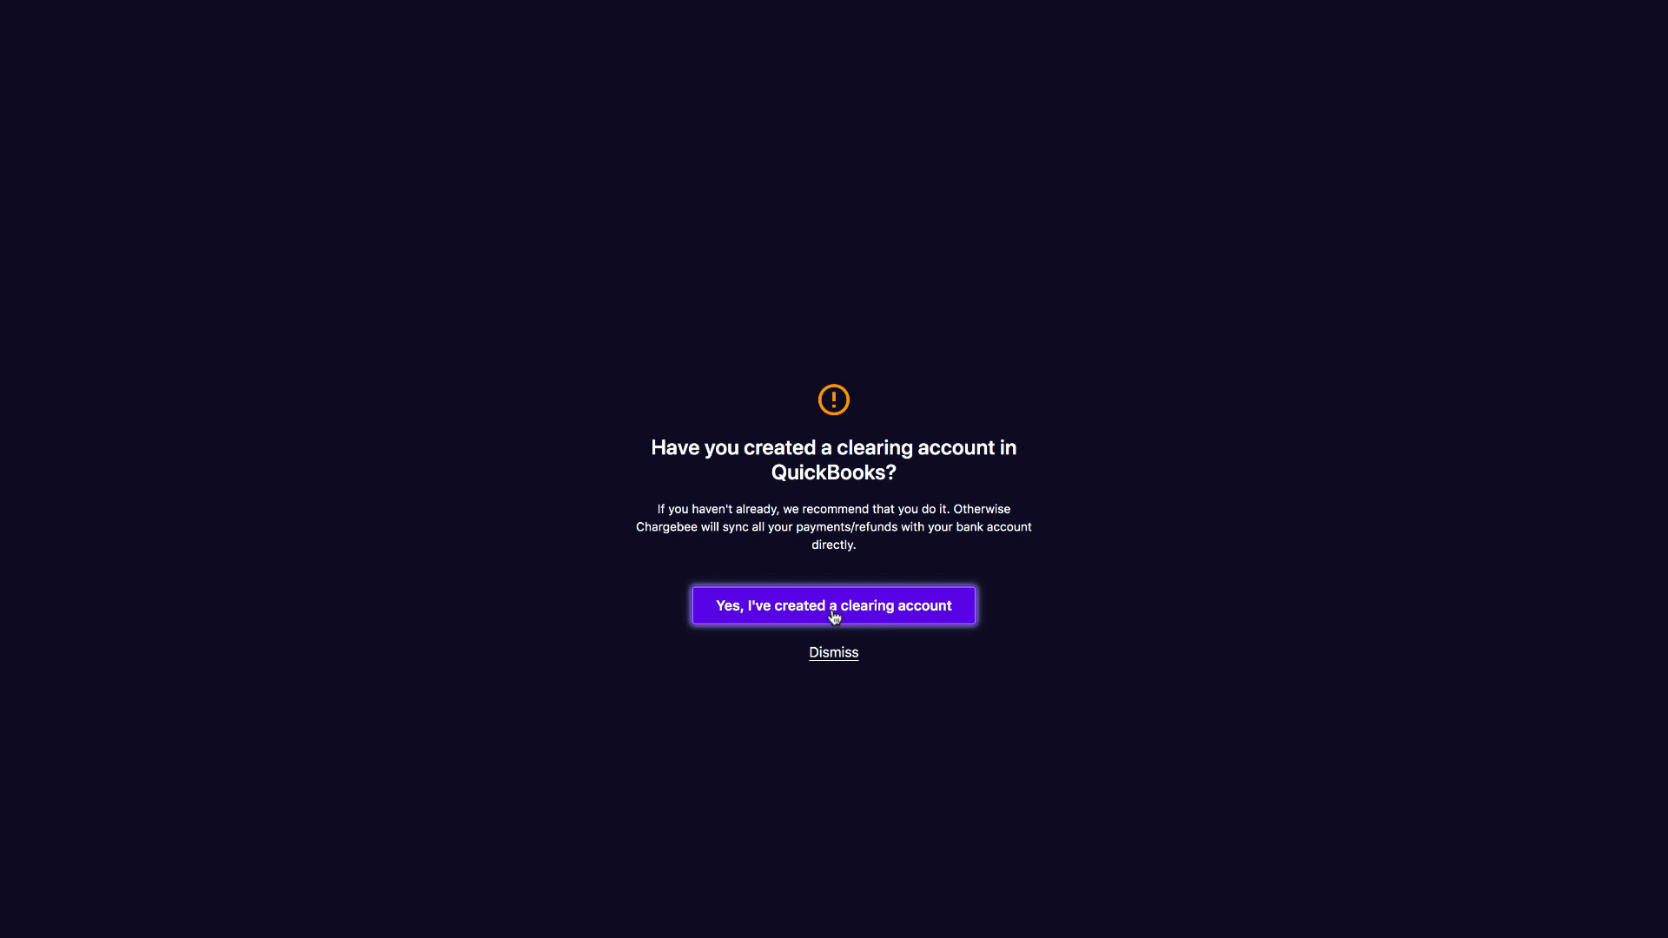
left_click(834, 605)
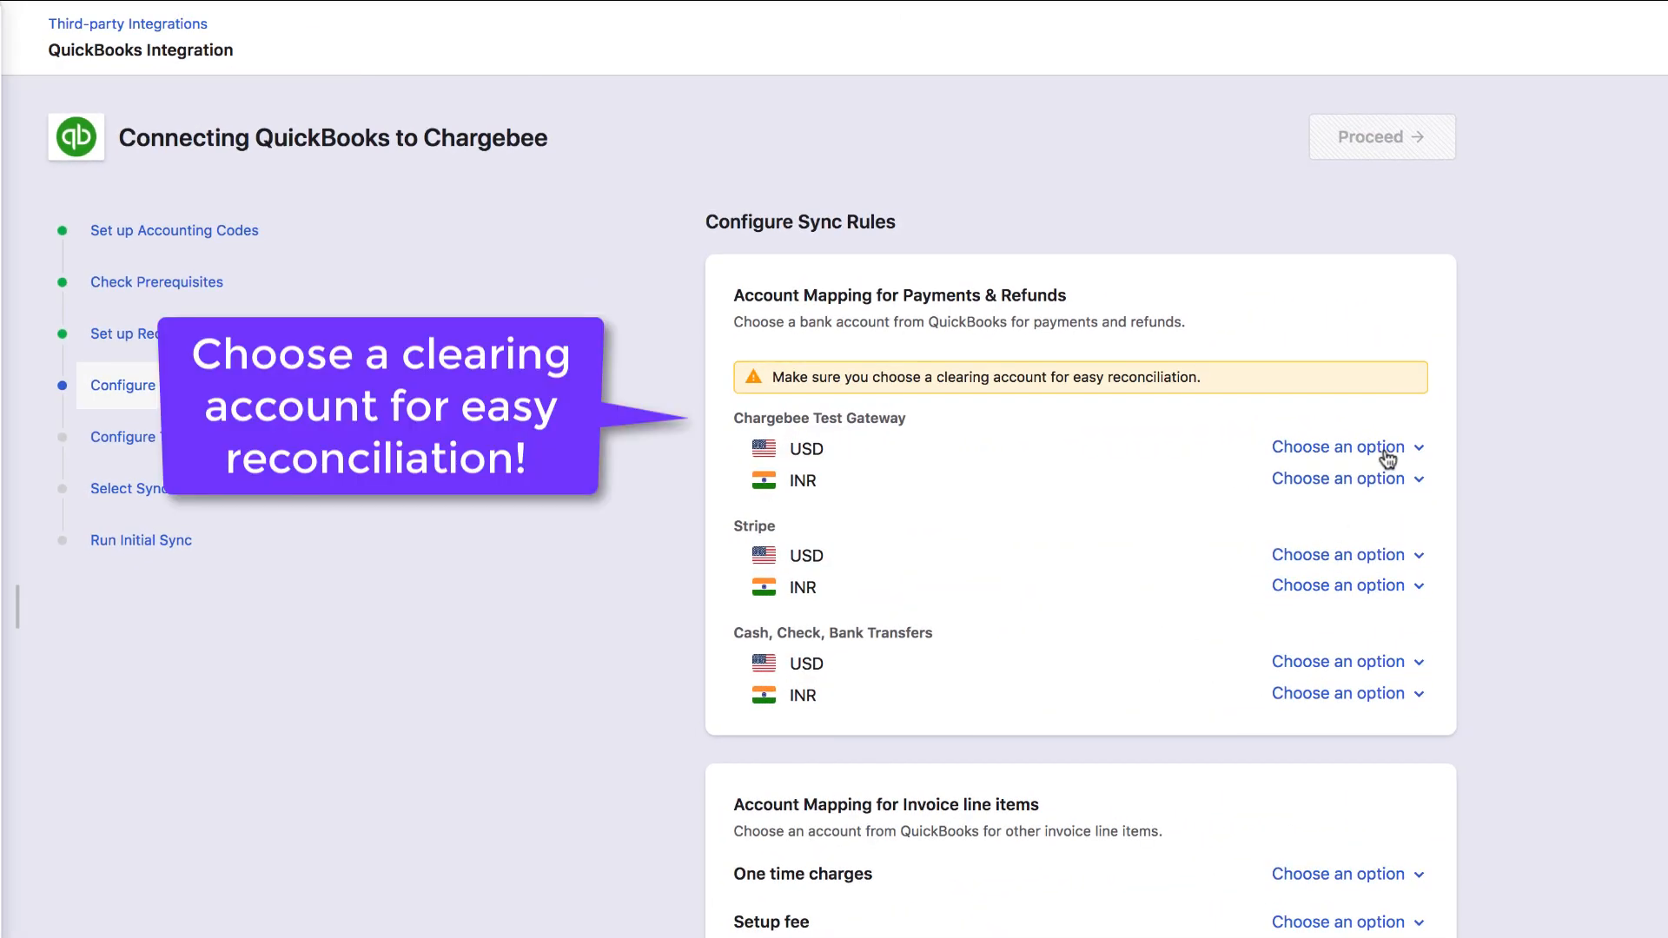
Map gateway currency and cash/bank transfer payment accounts, and set the setup fee account to Sales
left_click(1340, 447)
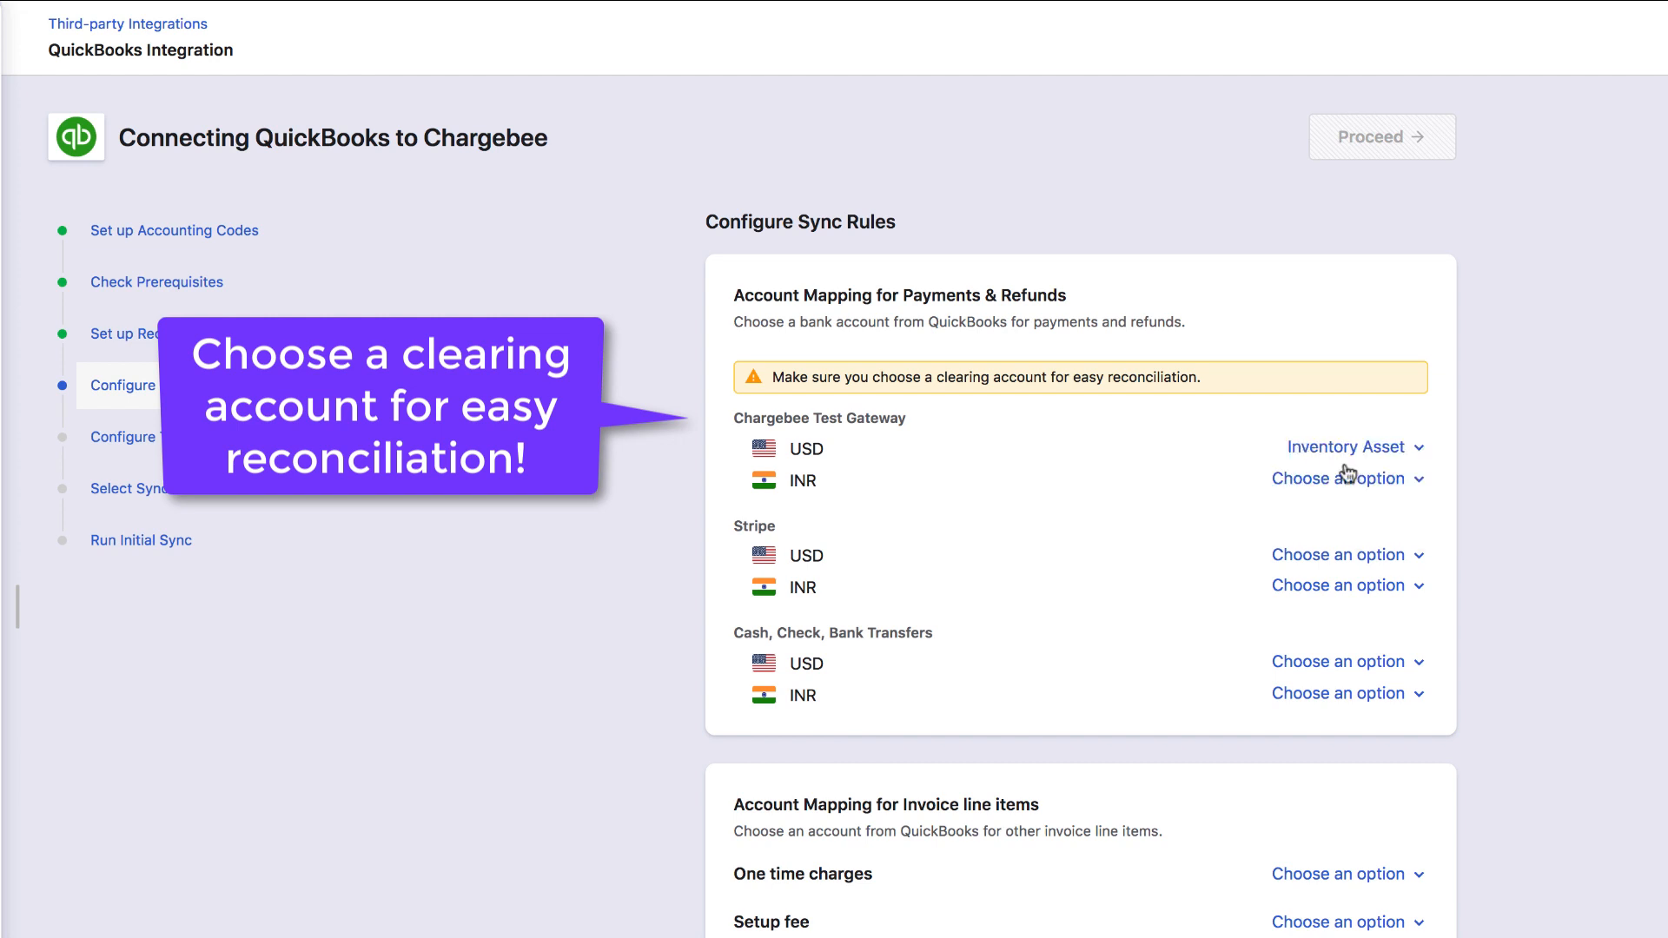
left_click(1343, 478)
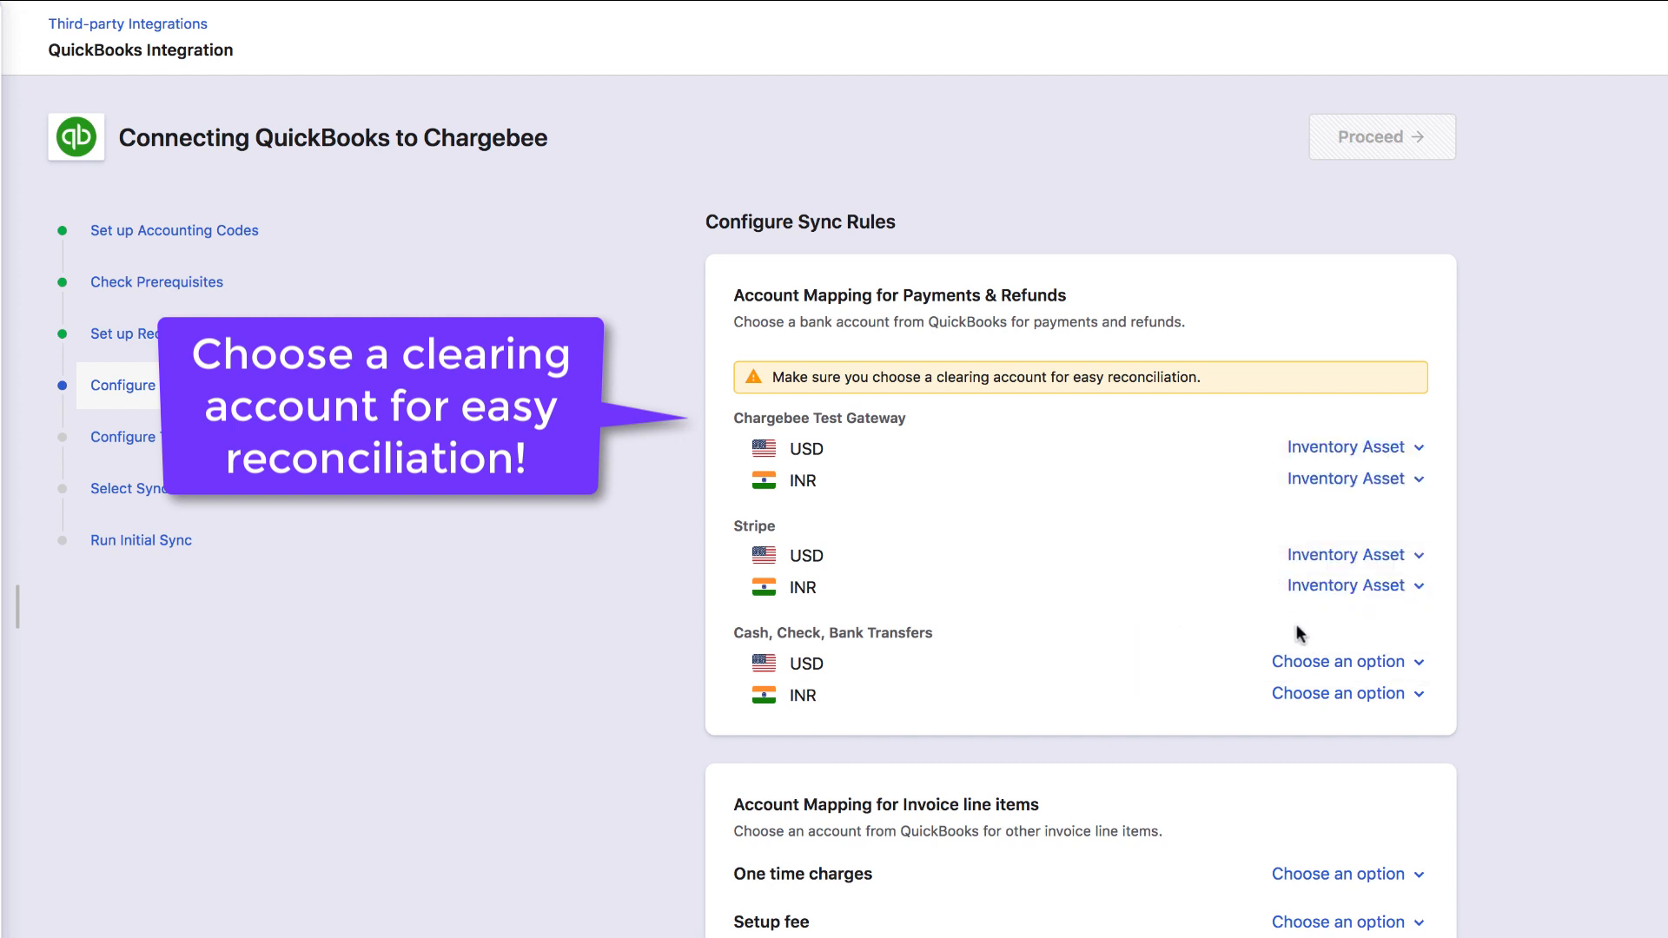
left_click(1343, 660)
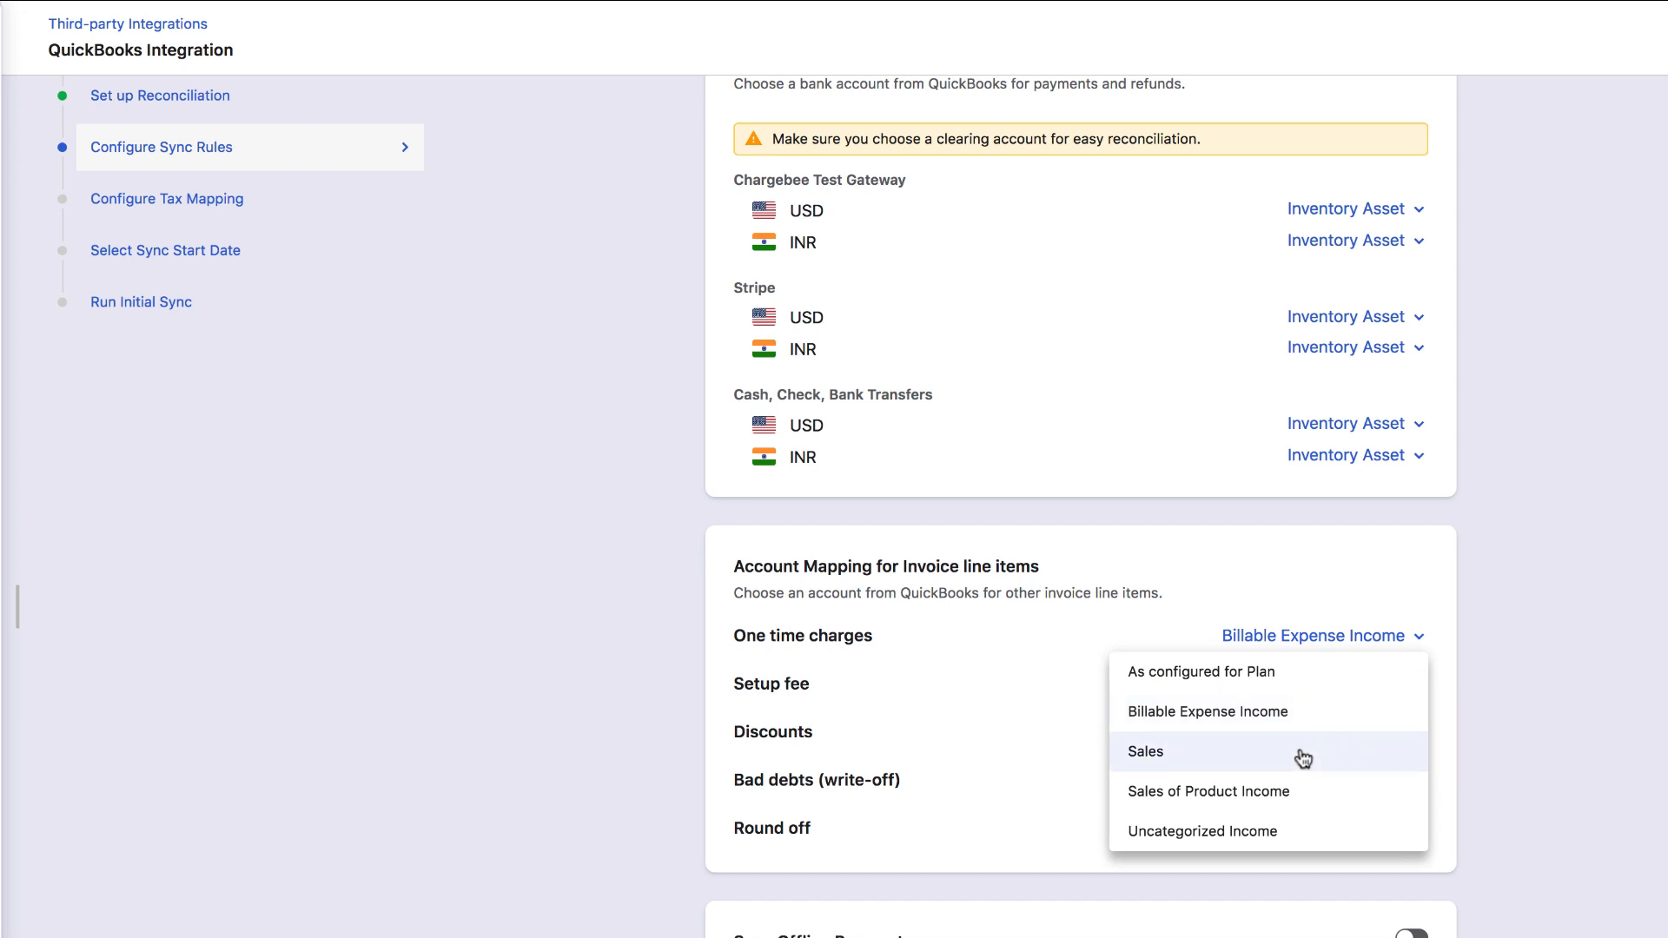
left_click(1146, 751)
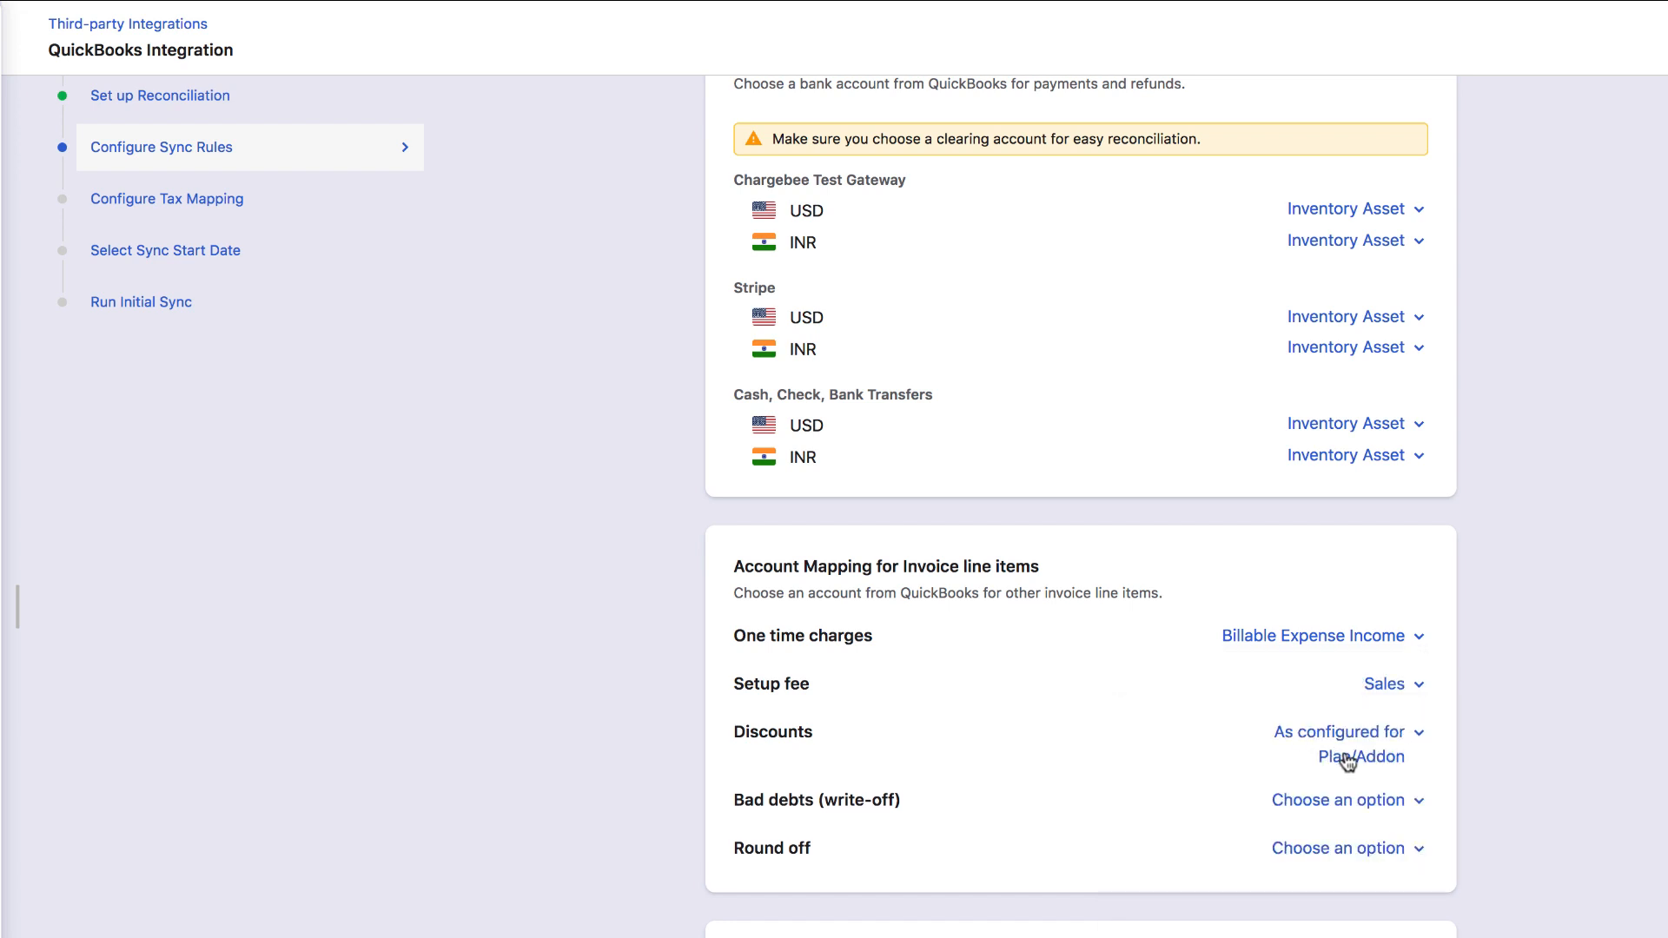
scroll("down", 3)
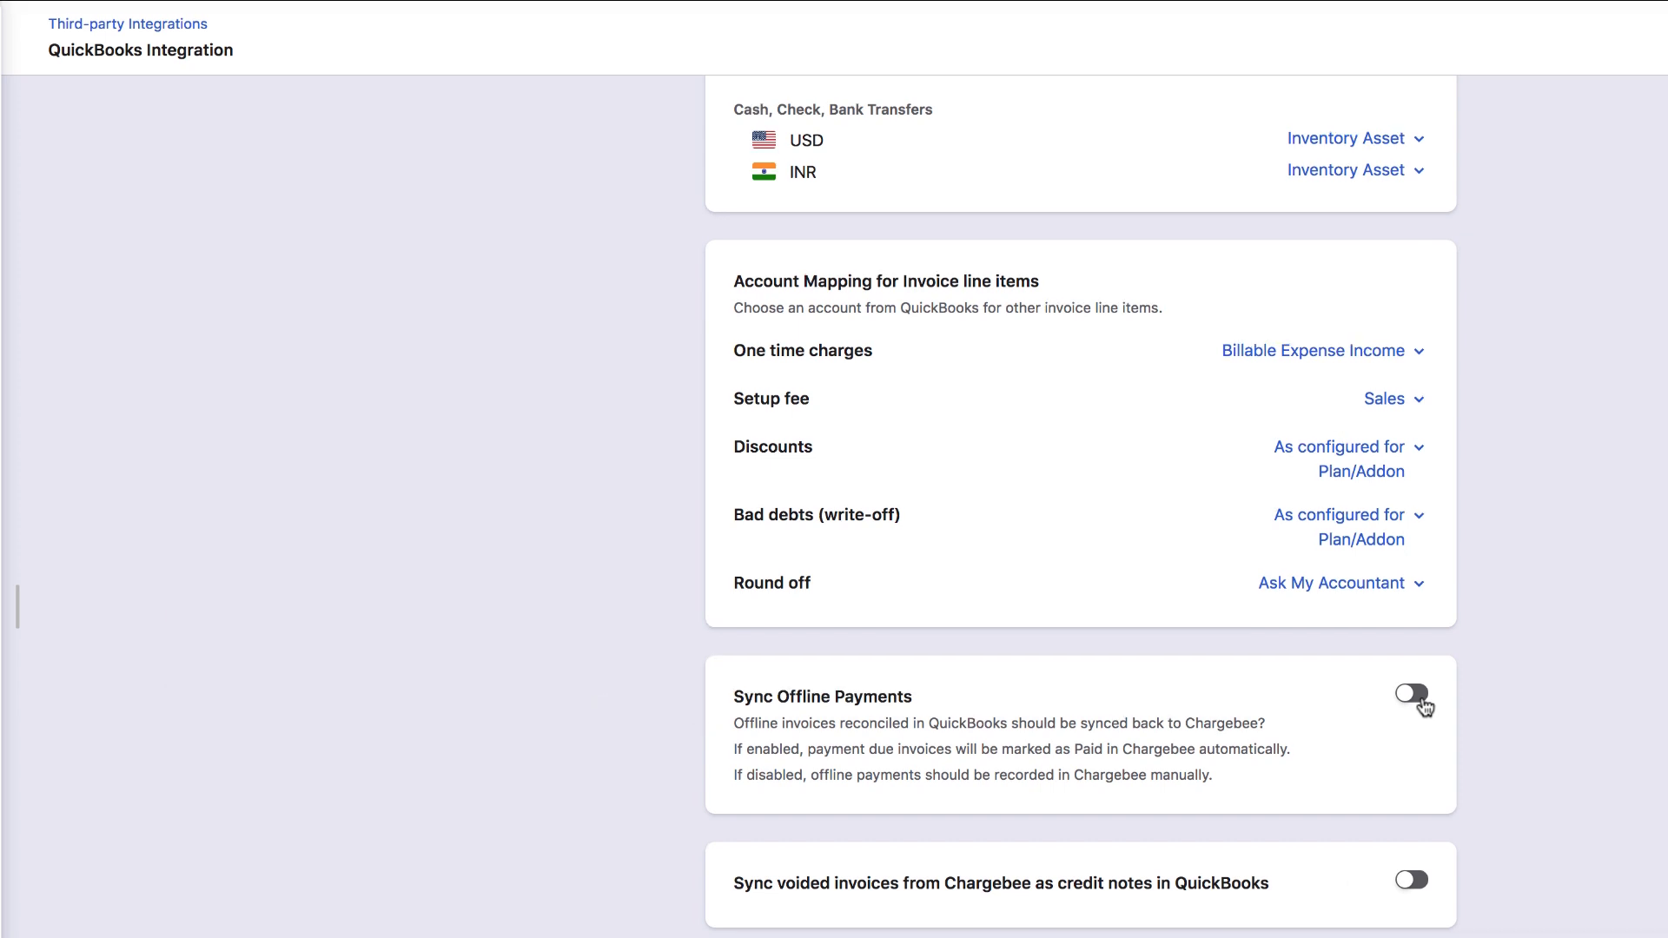
Switch on Sync Offline Payments, Sync voided invoices as credit notes, and Tracking Categories
left_click(1411, 693)
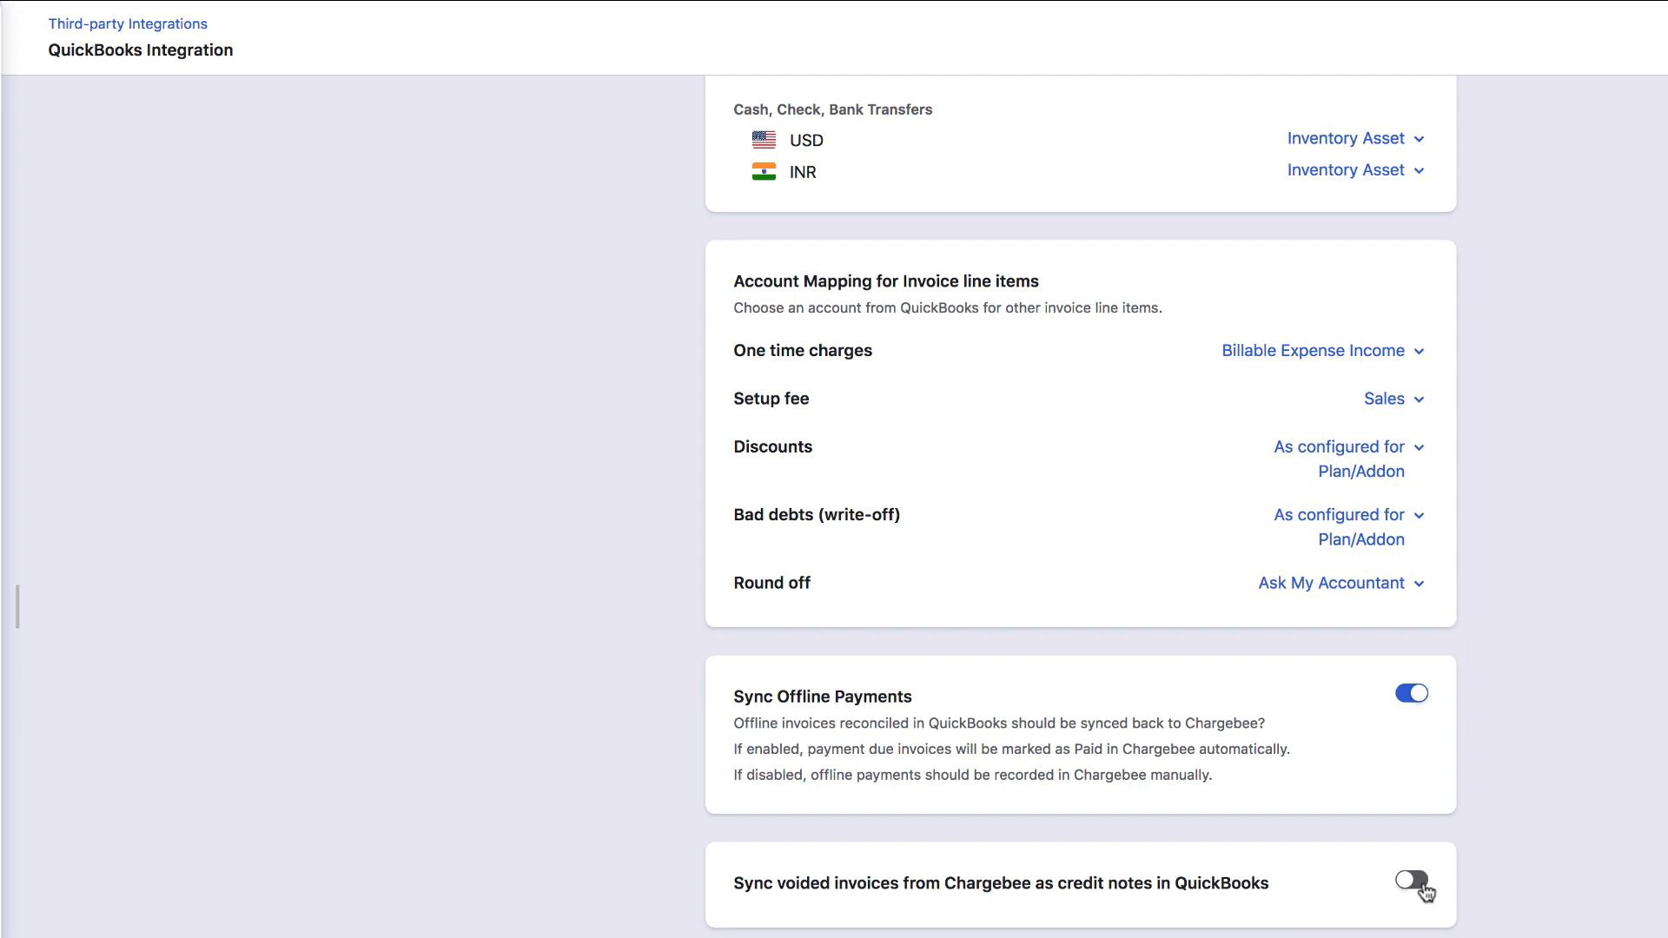
left_click(1412, 883)
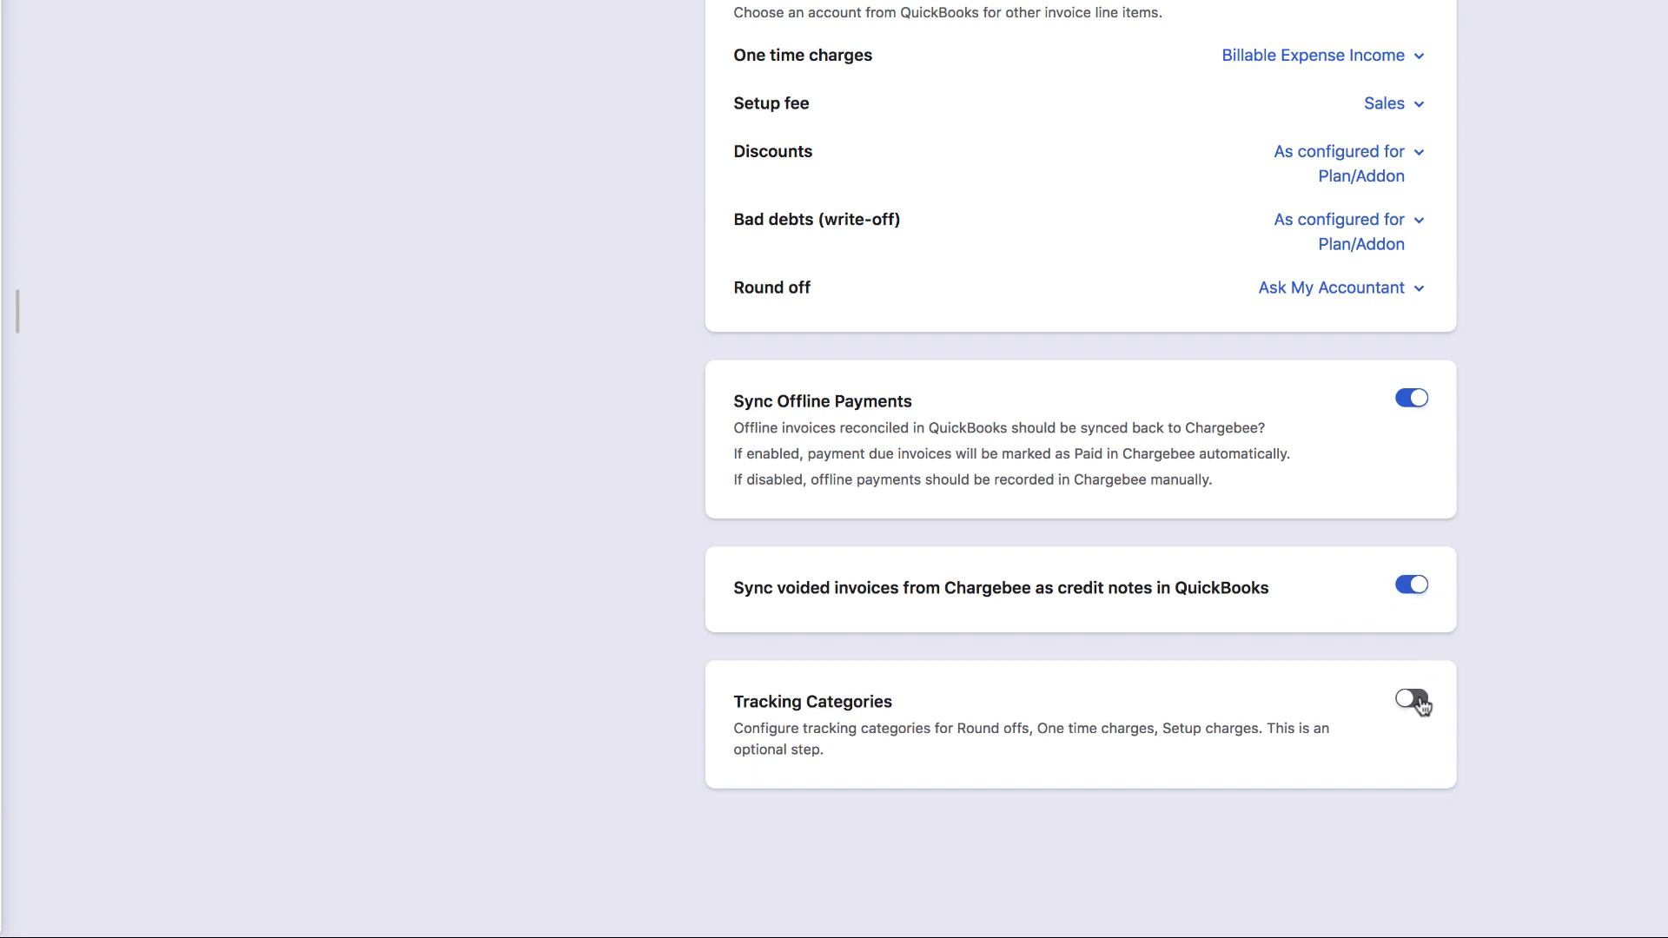
left_click(1412, 698)
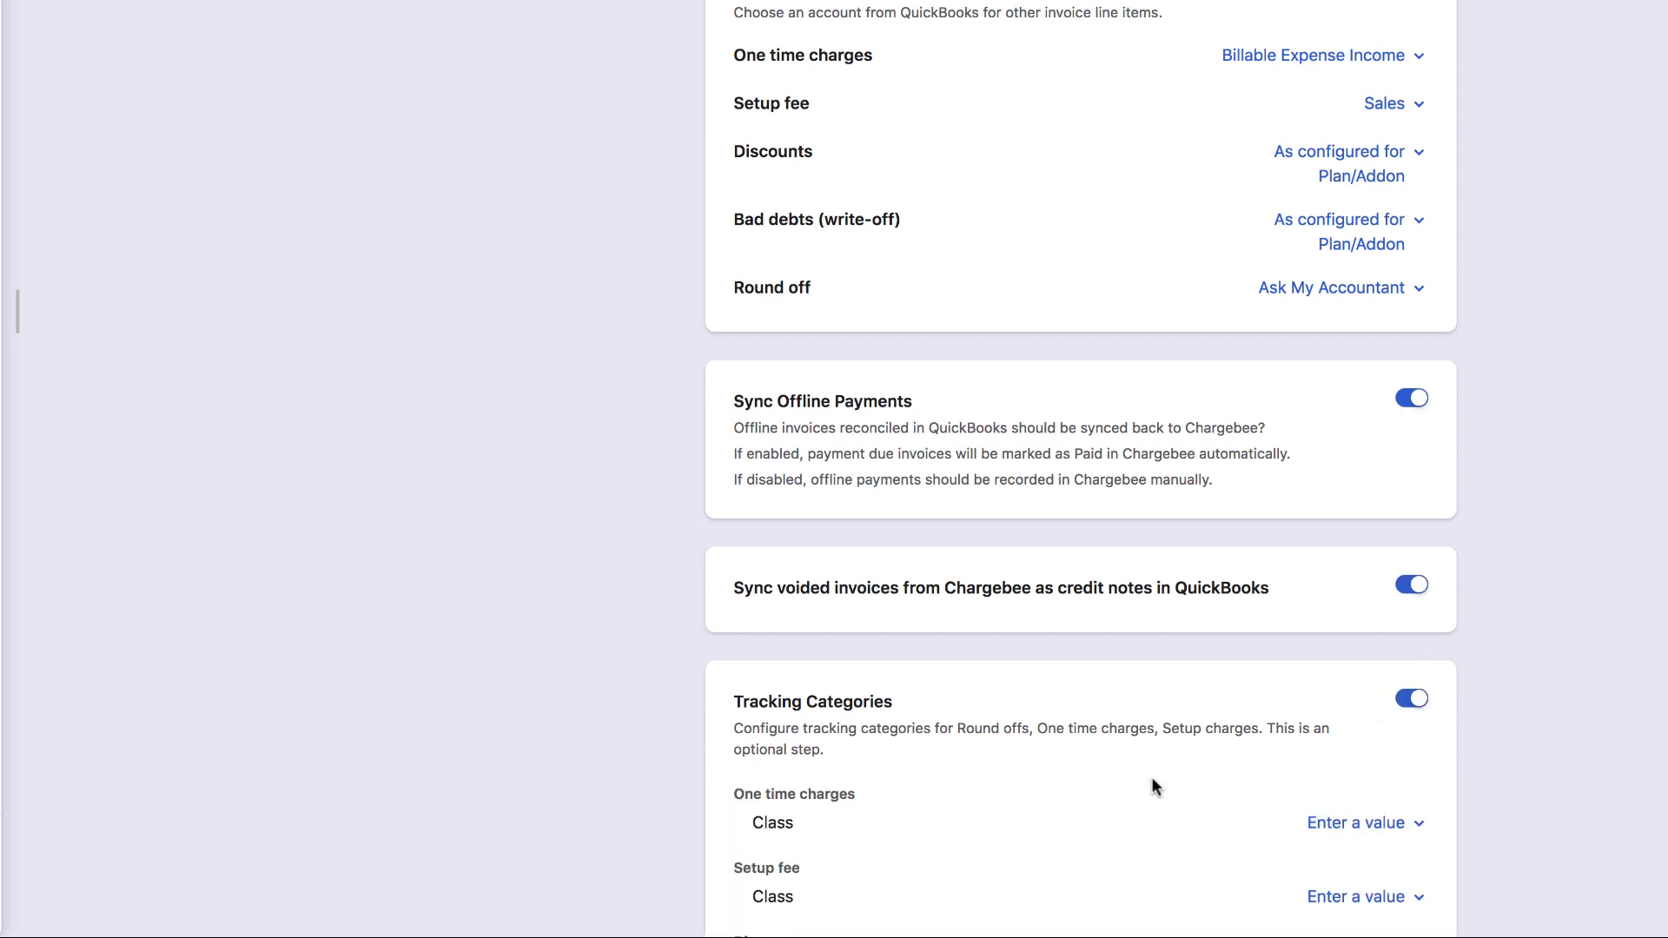
scroll("down", 3)
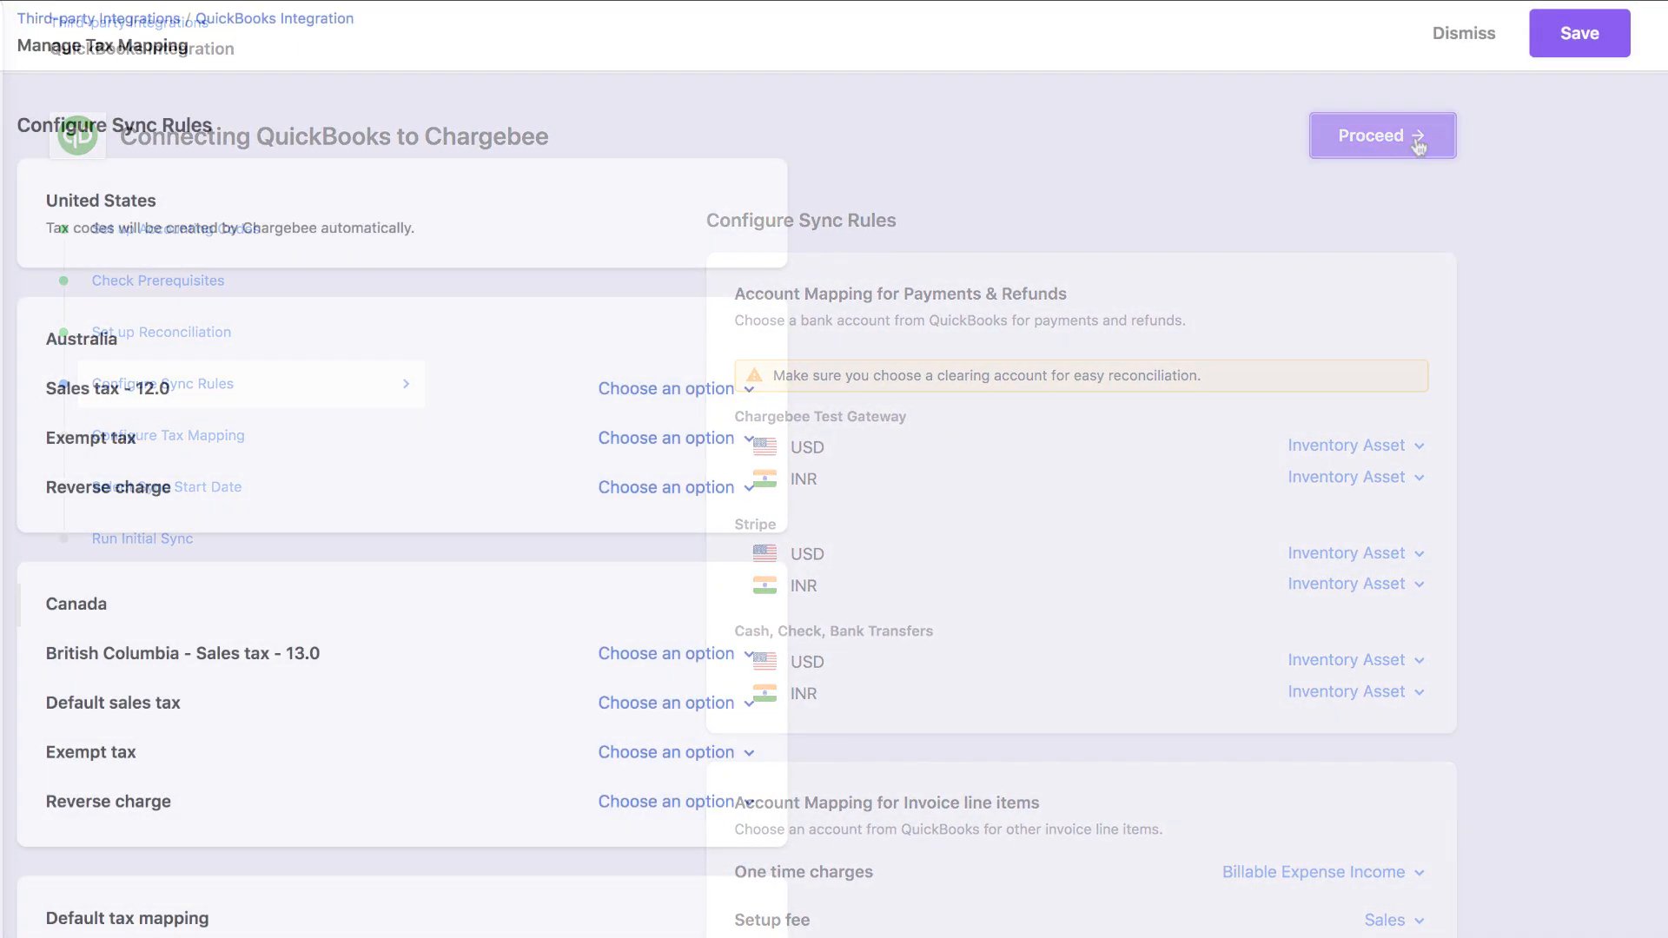
Save the sync rules and advance through tax mapping to the sync start date step
left_click(1383, 135)
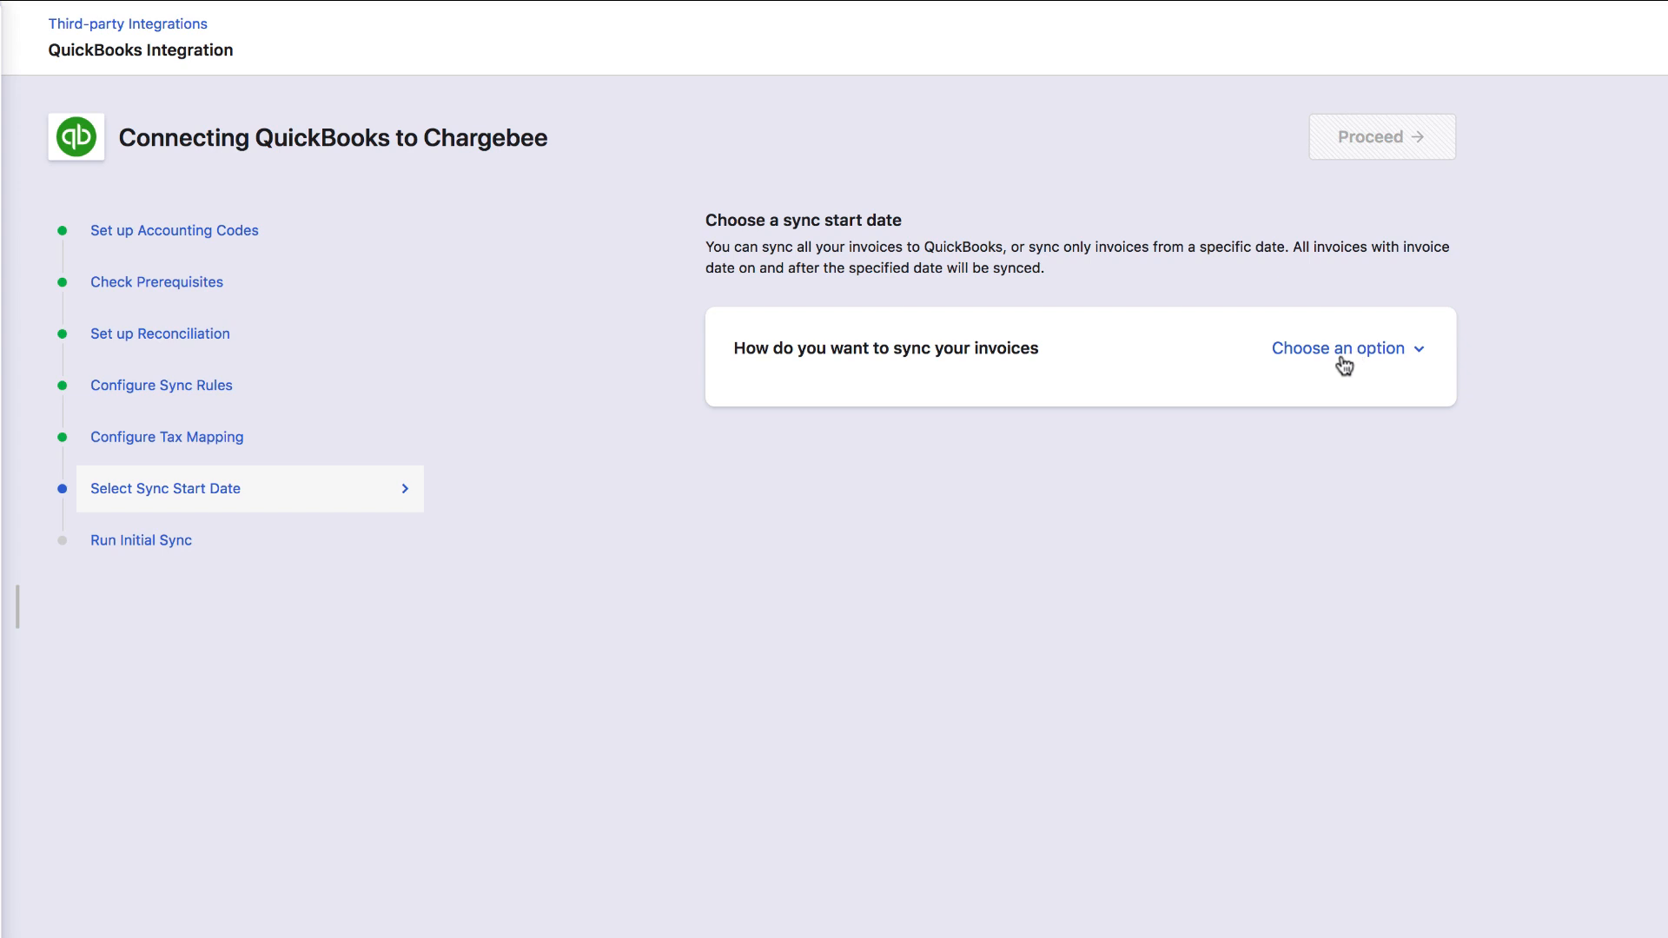
Sync invoices from the specific date 2020-02-01 and continue to initial sync
left_click(1341, 348)
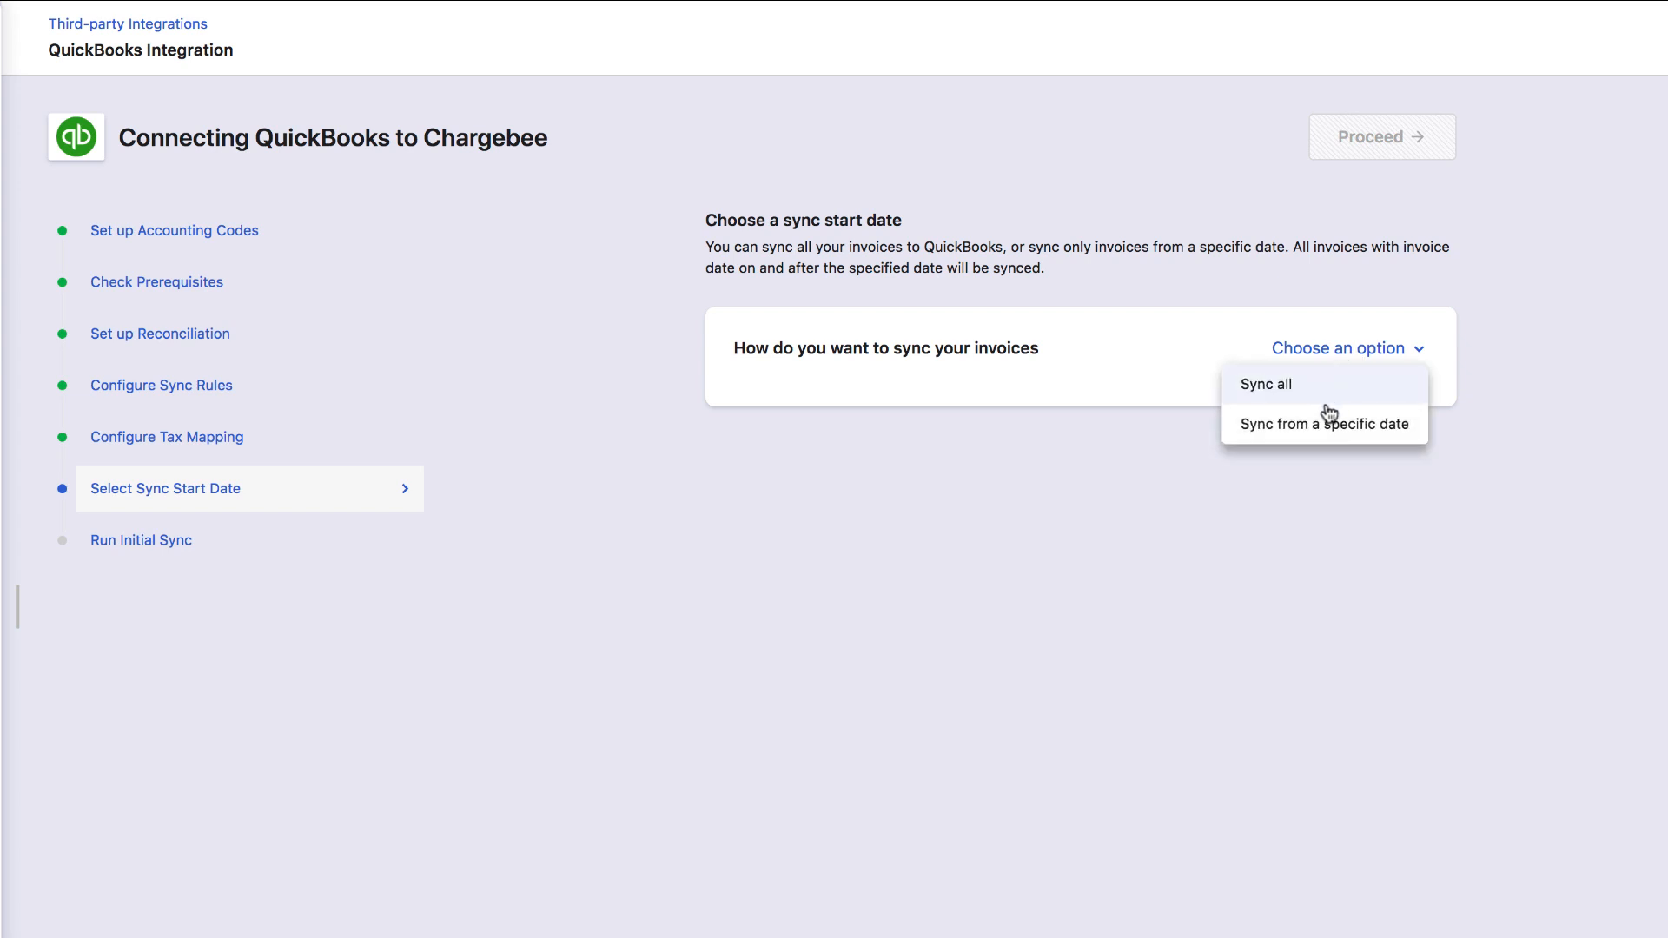
left_click(1323, 424)
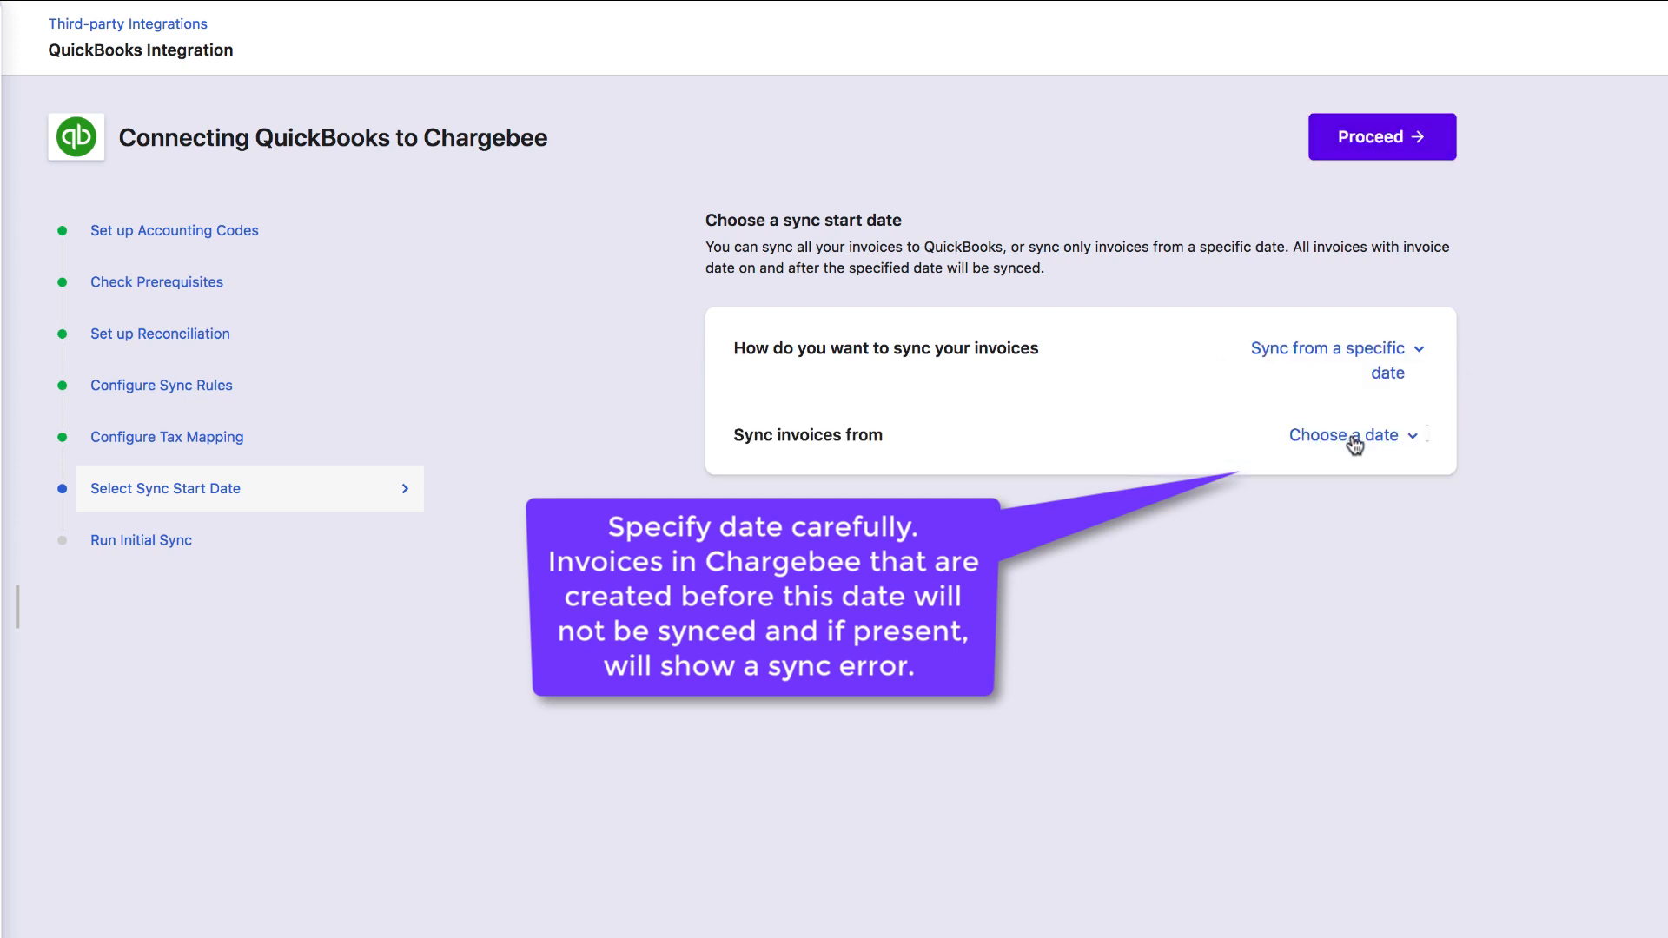
left_click(1348, 435)
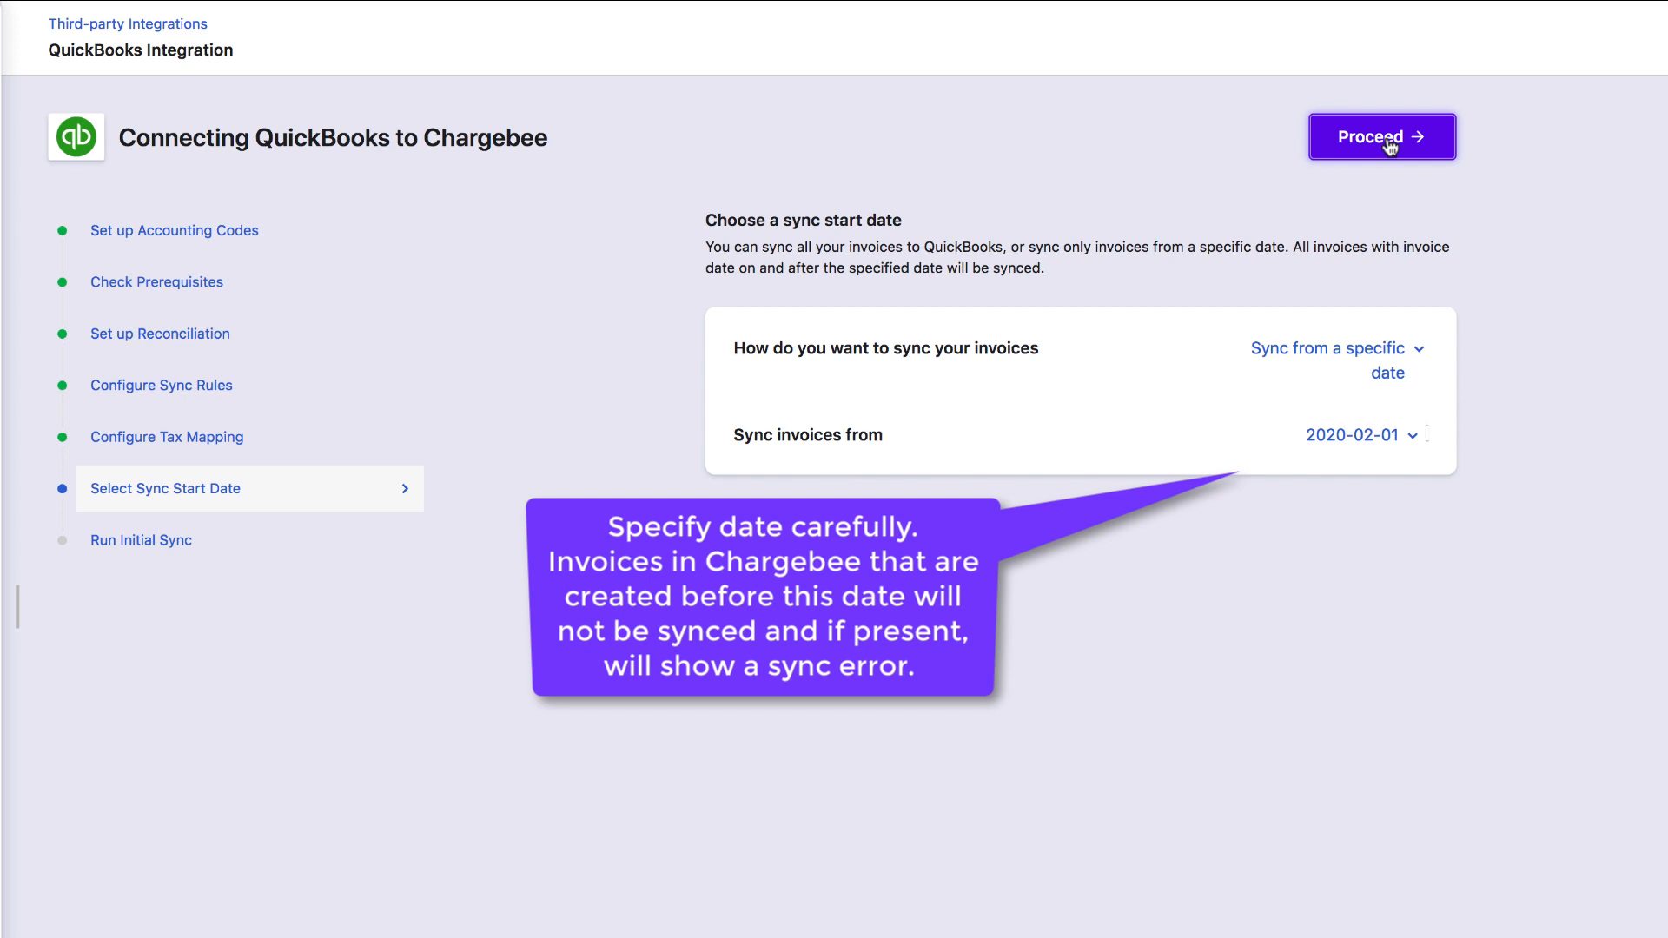
left_click(1383, 136)
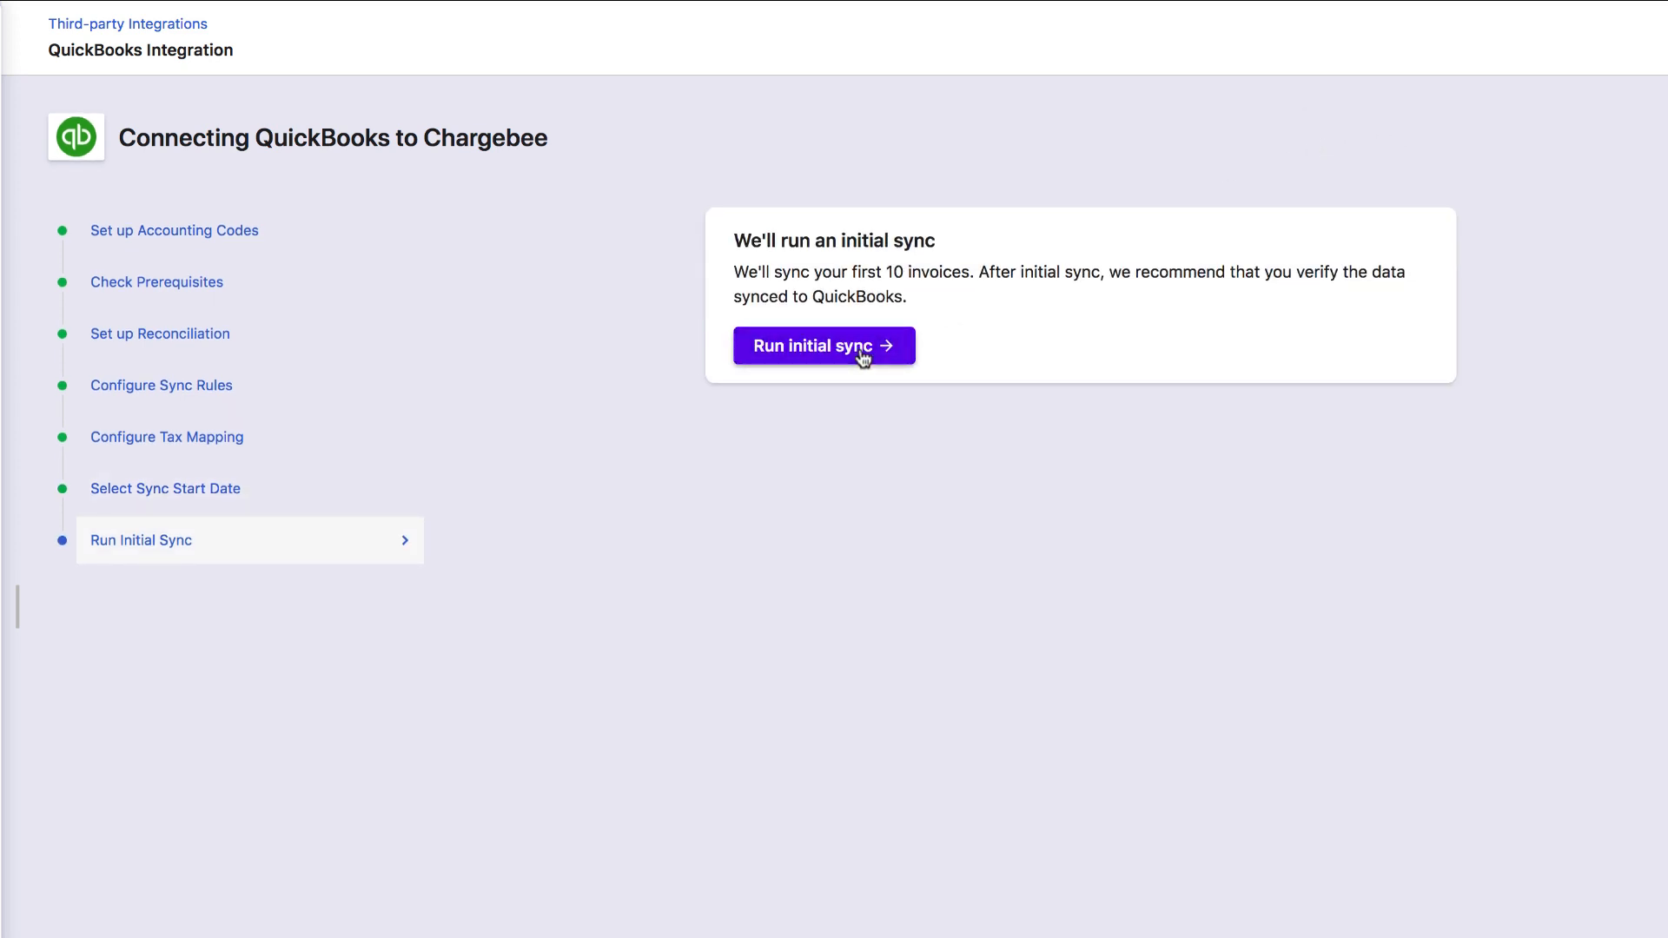
Run the initial sync pushing 10 invoices to QuickBooks, then finish setup
left_click(822, 345)
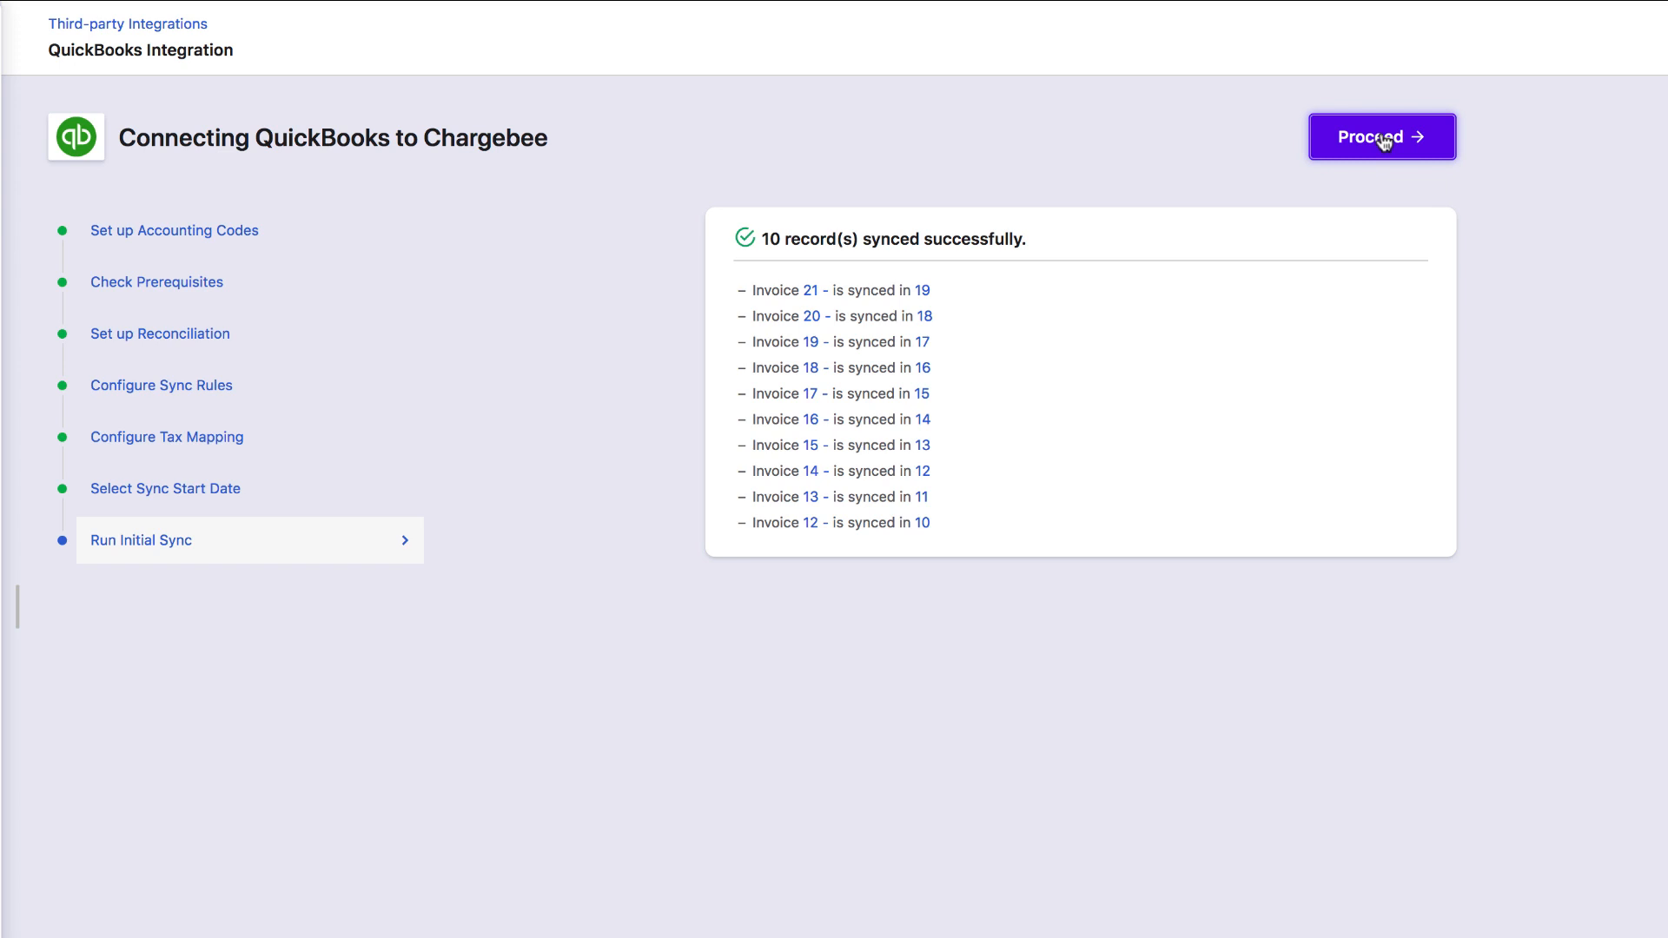
left_click(1380, 137)
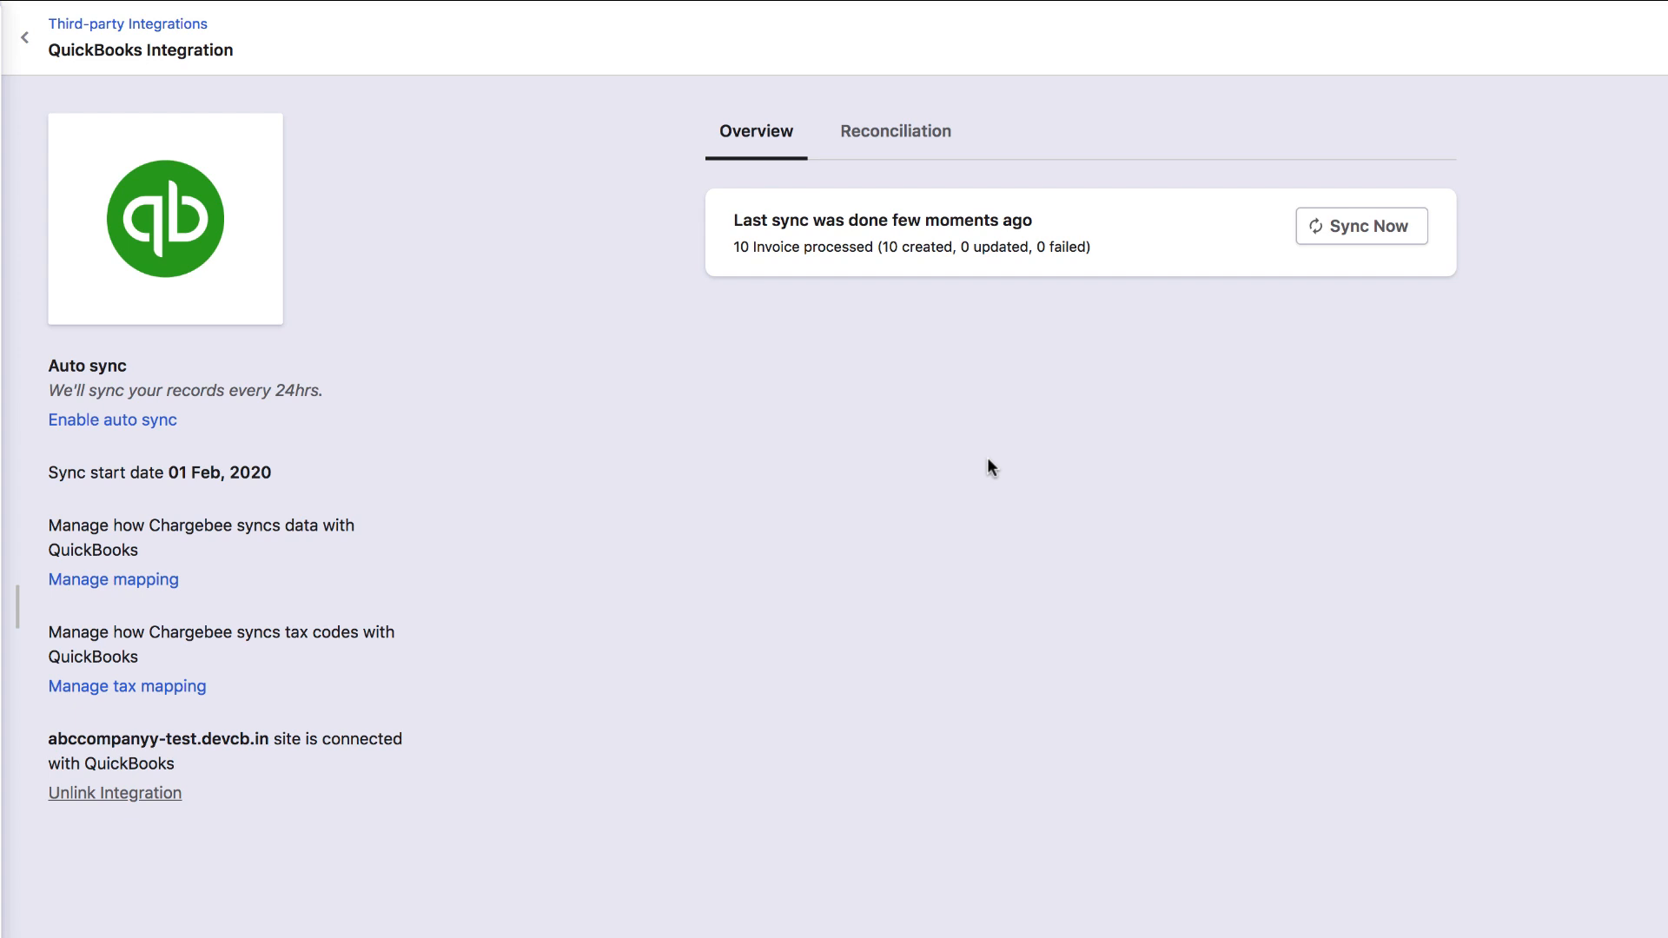
mouse_move(1226, 295)
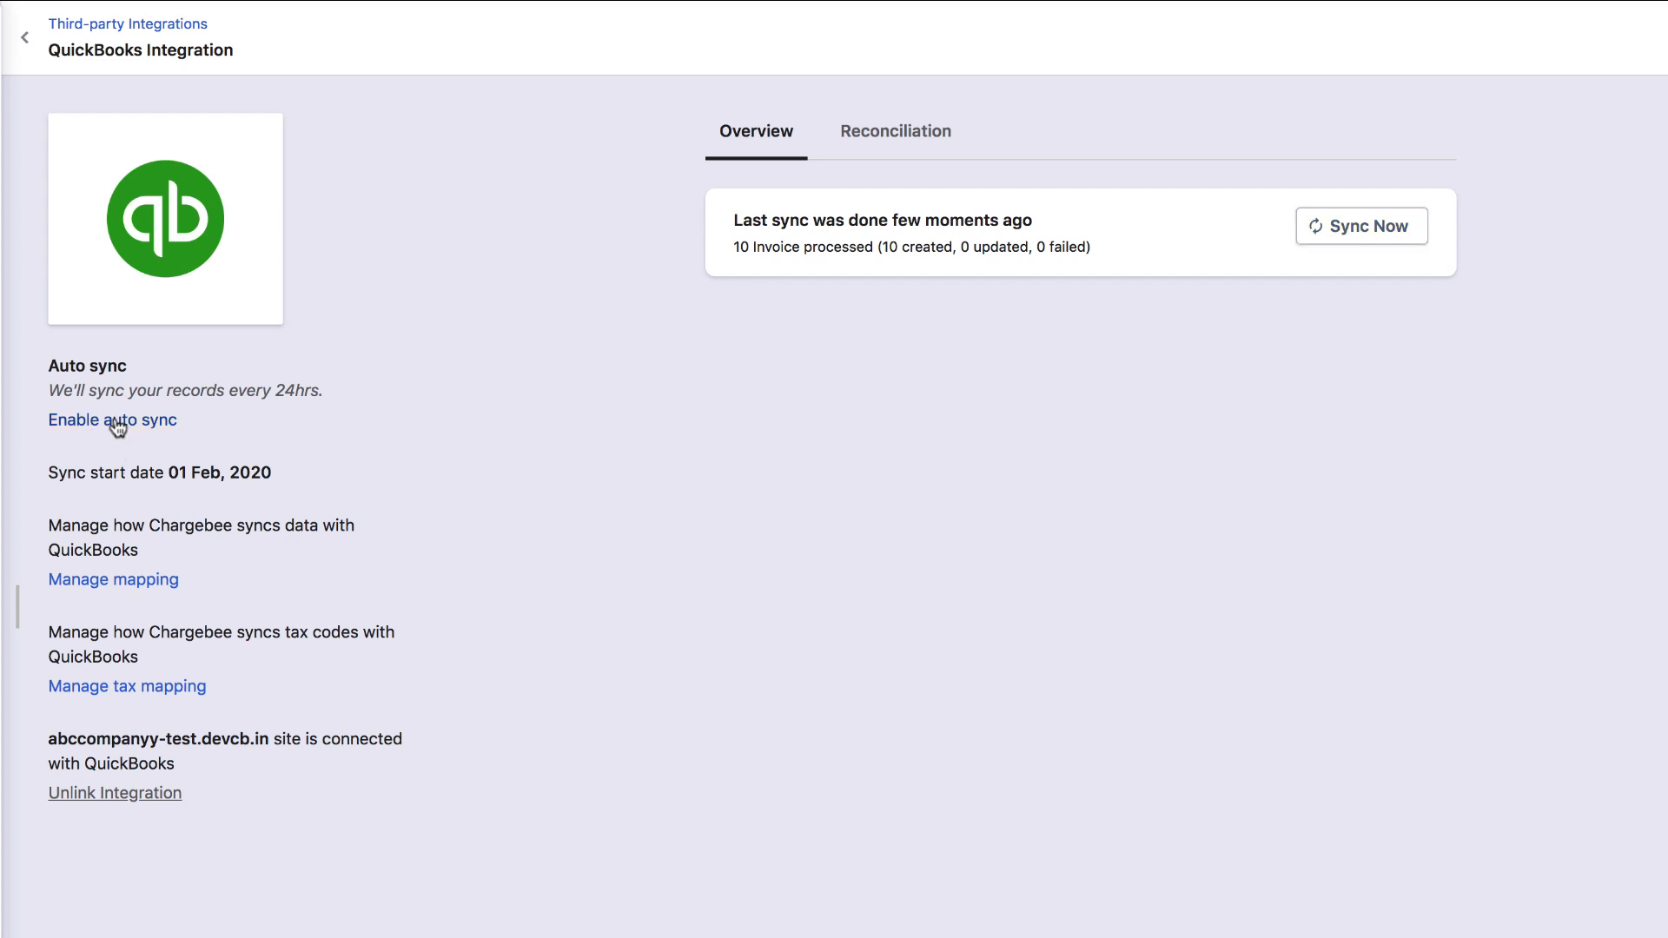
Enable auto sync for QuickBooks so invoices sync automatically every 24 hours
left_click(112, 420)
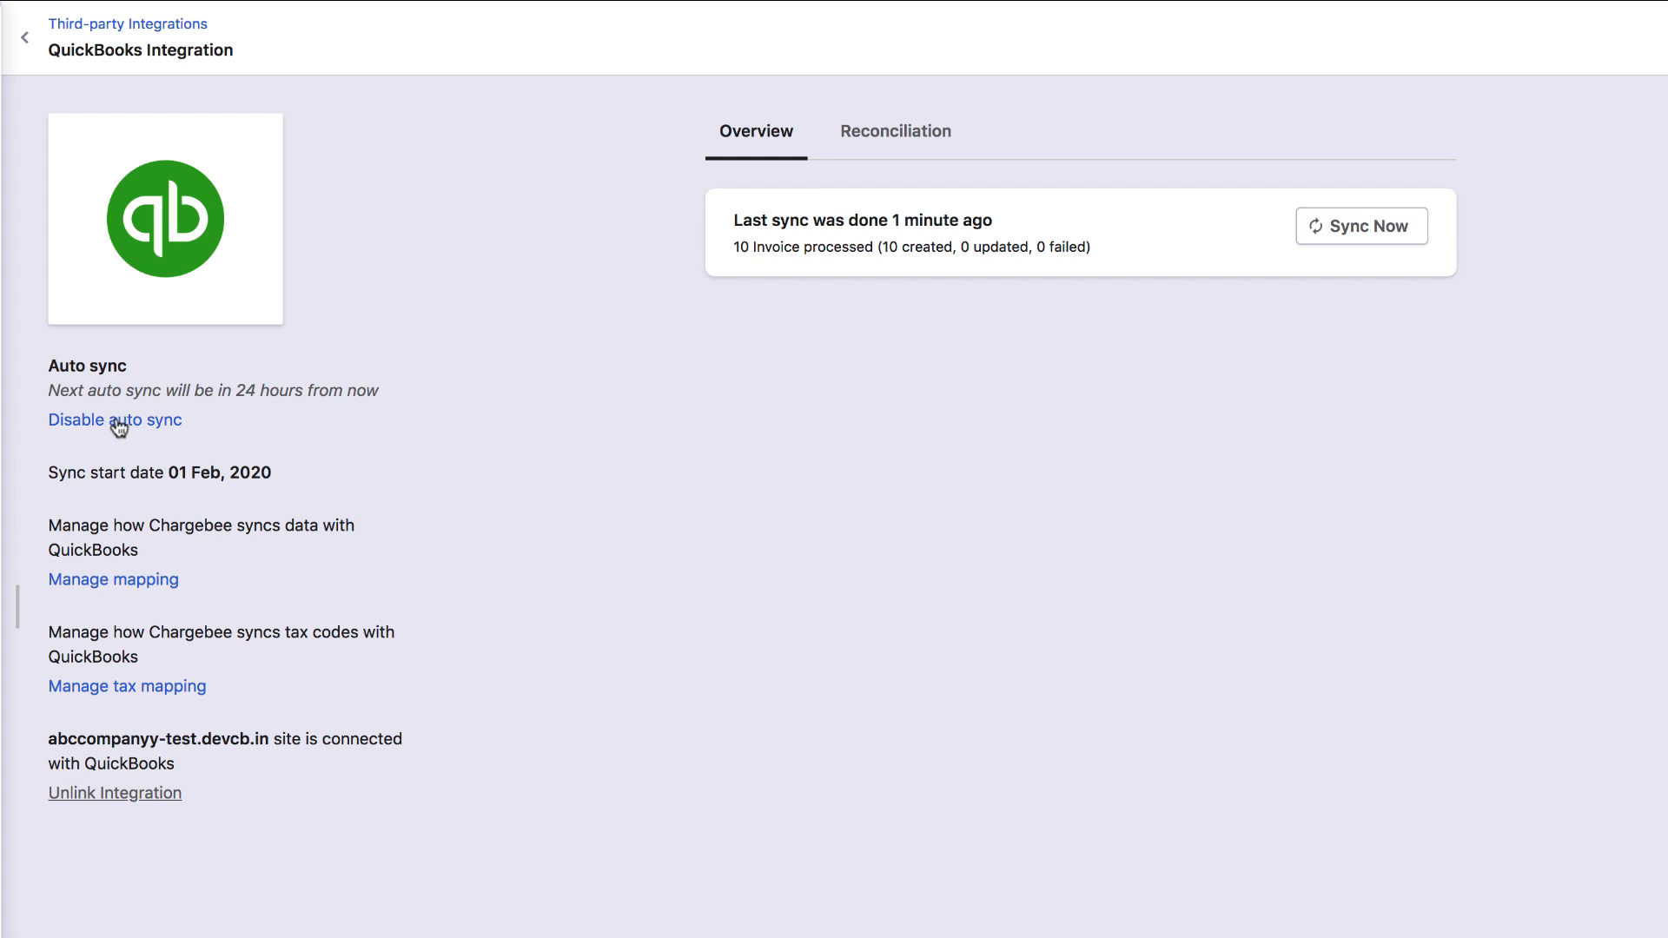